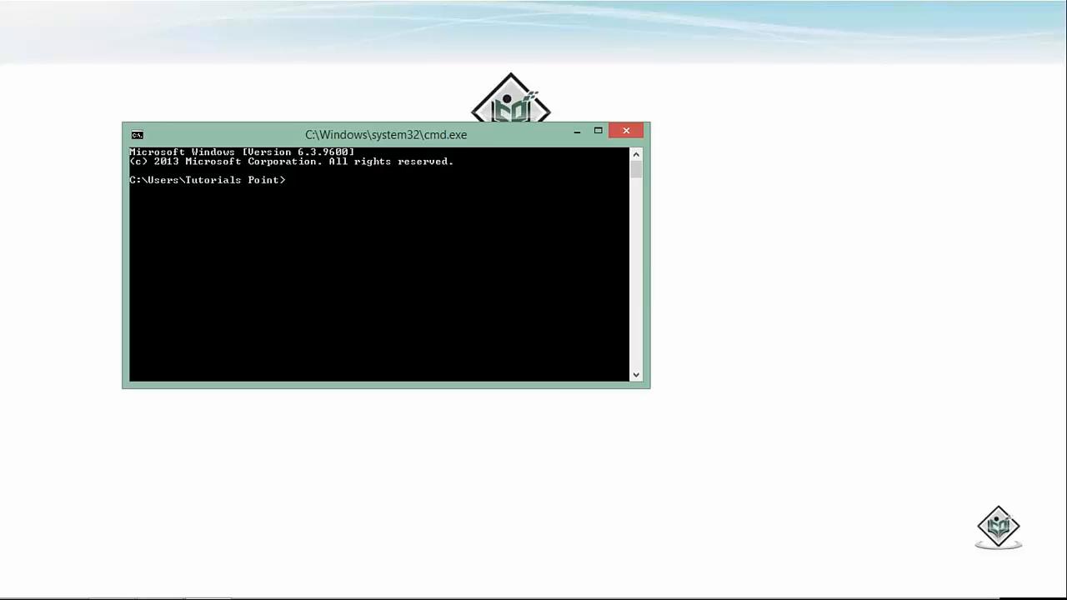
Step: Run npm install express-generator -g to install the Express generator globally
type("npm")
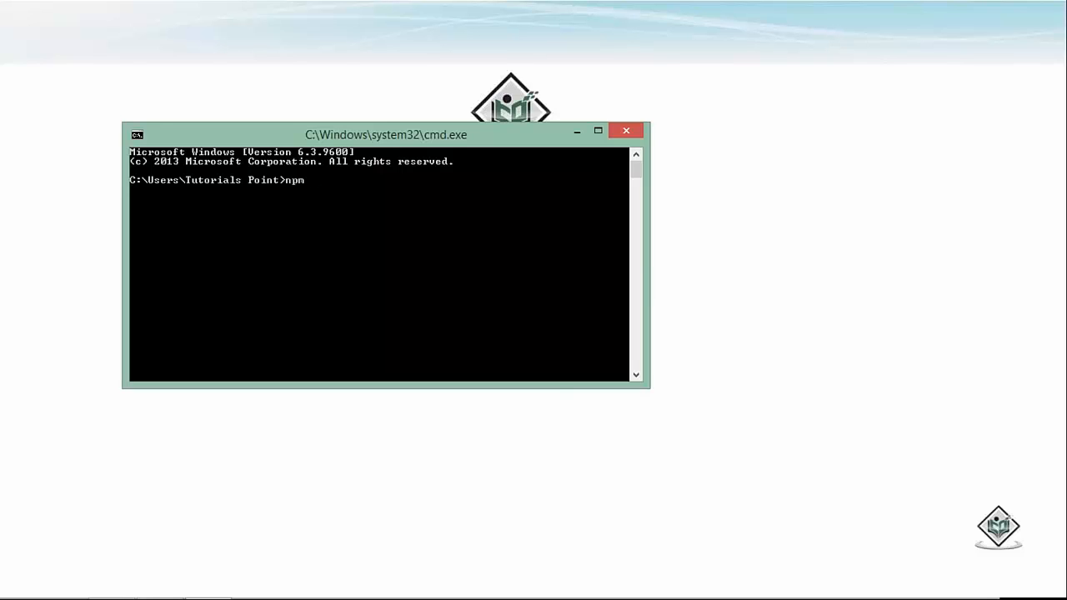
type("install")
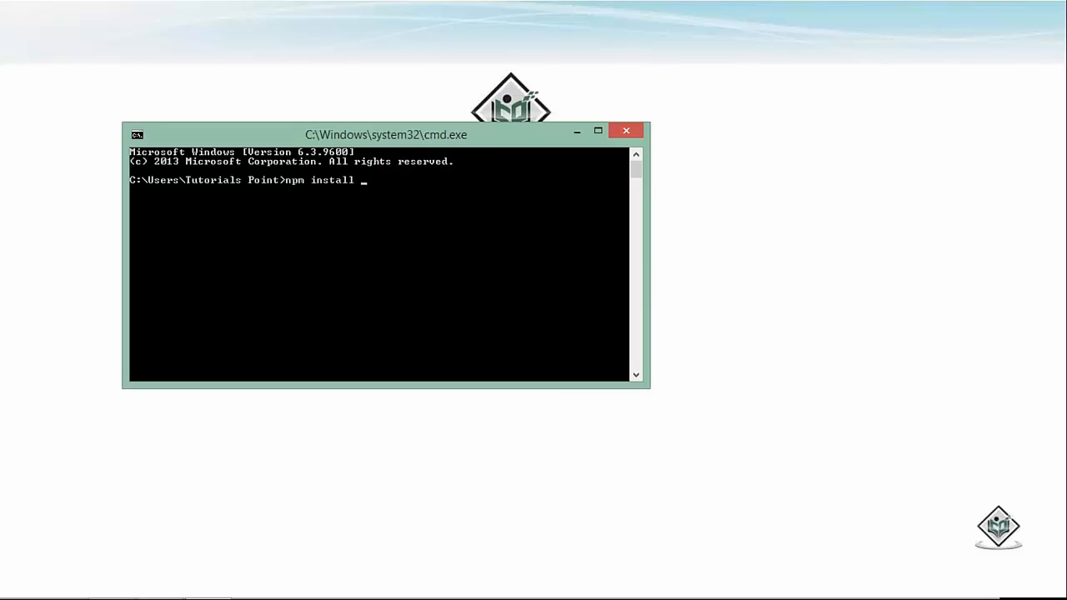
type("express-generator -")
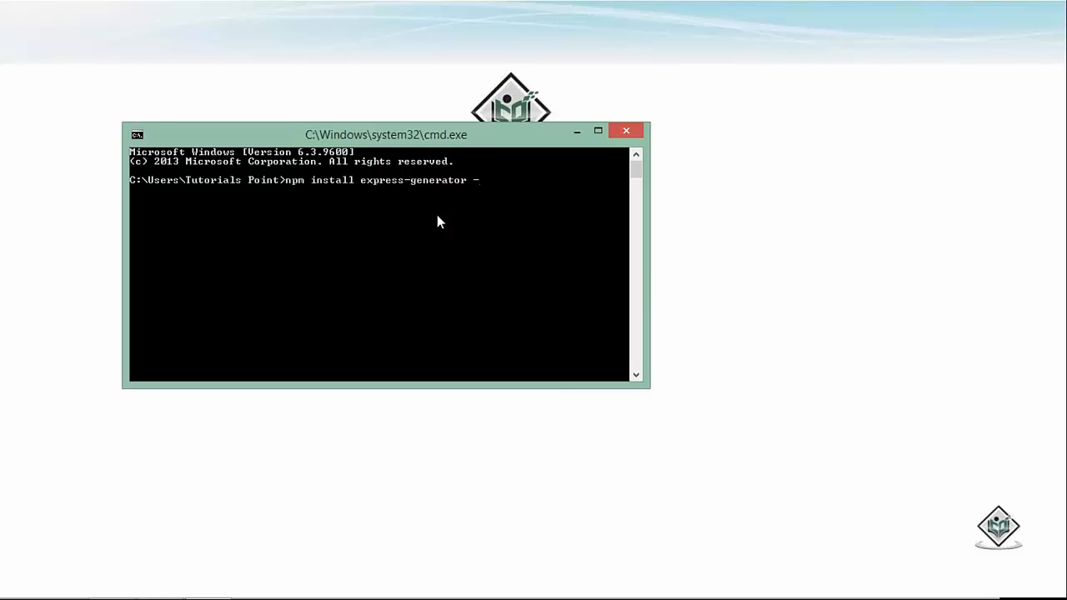
type("g")
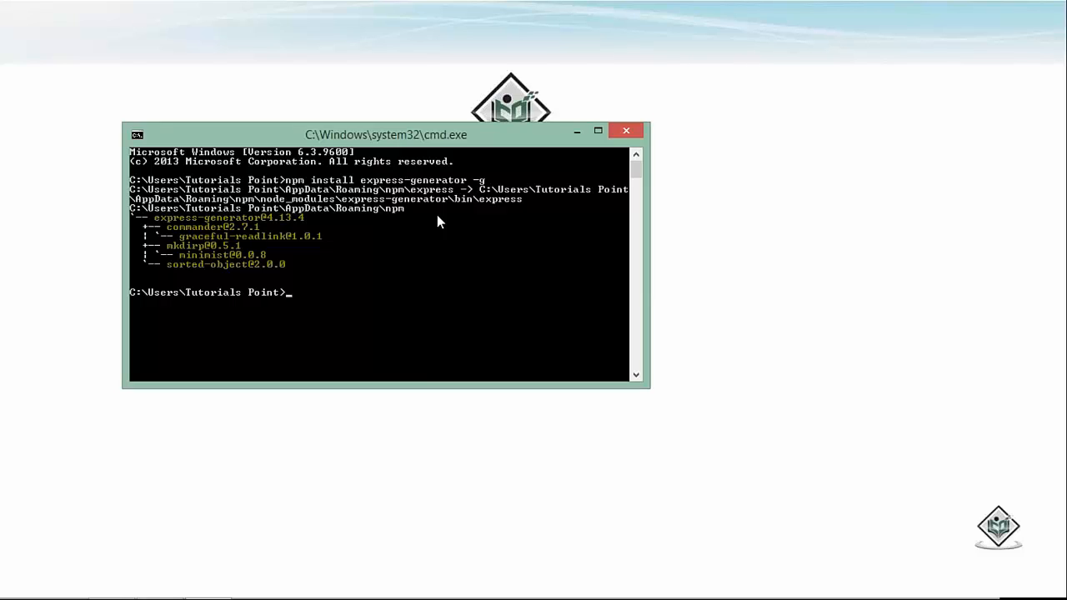
Step: Switch to drive E:, cd into node\expressapp and list the empty folder with dir
type("e:")
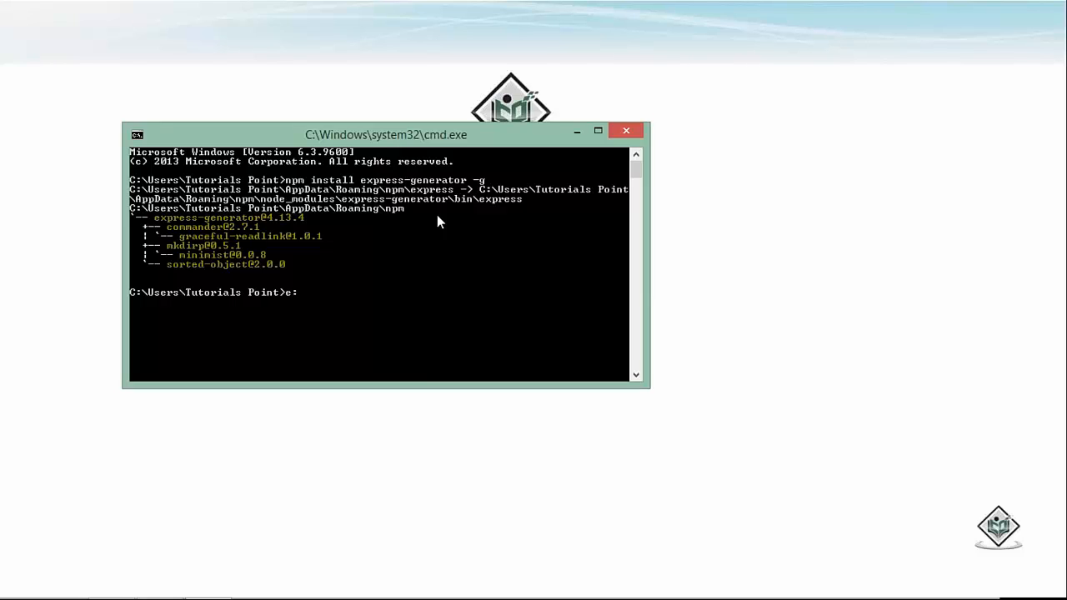
type("cd")
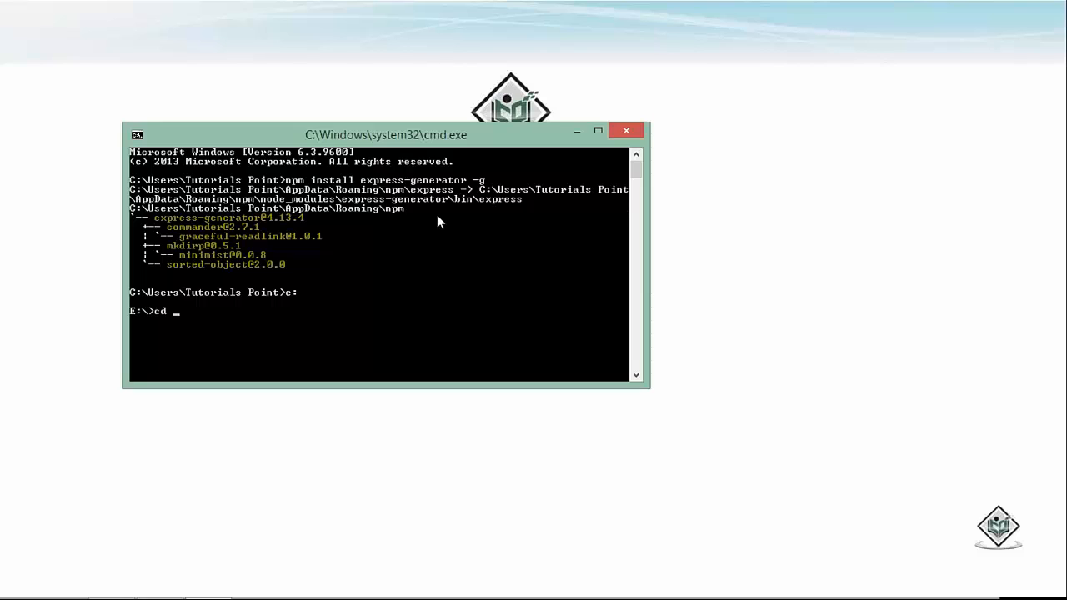
type("node\\expressapp")
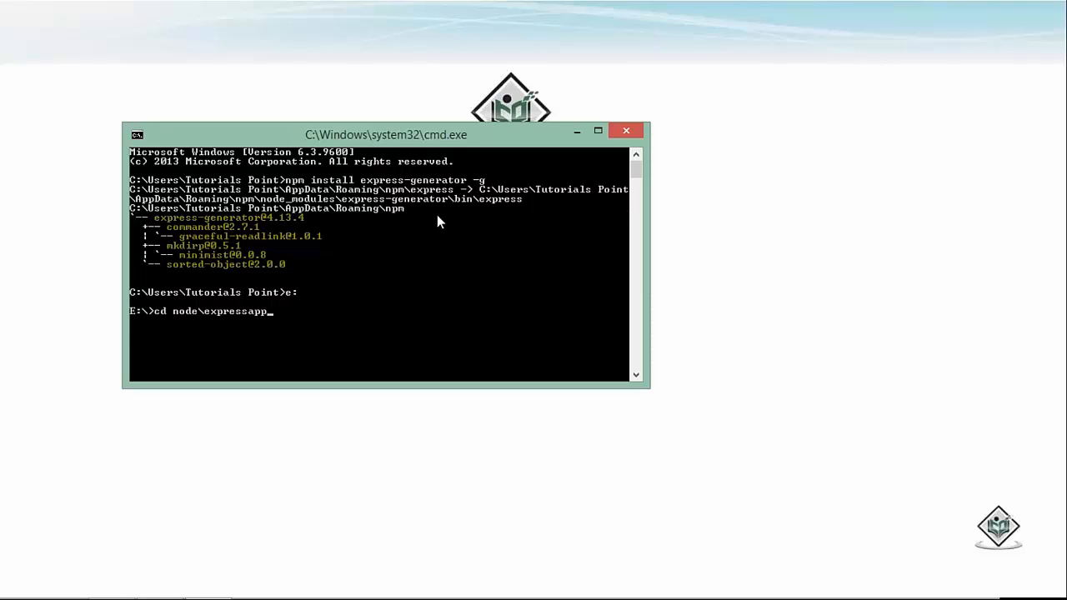
key("enter")
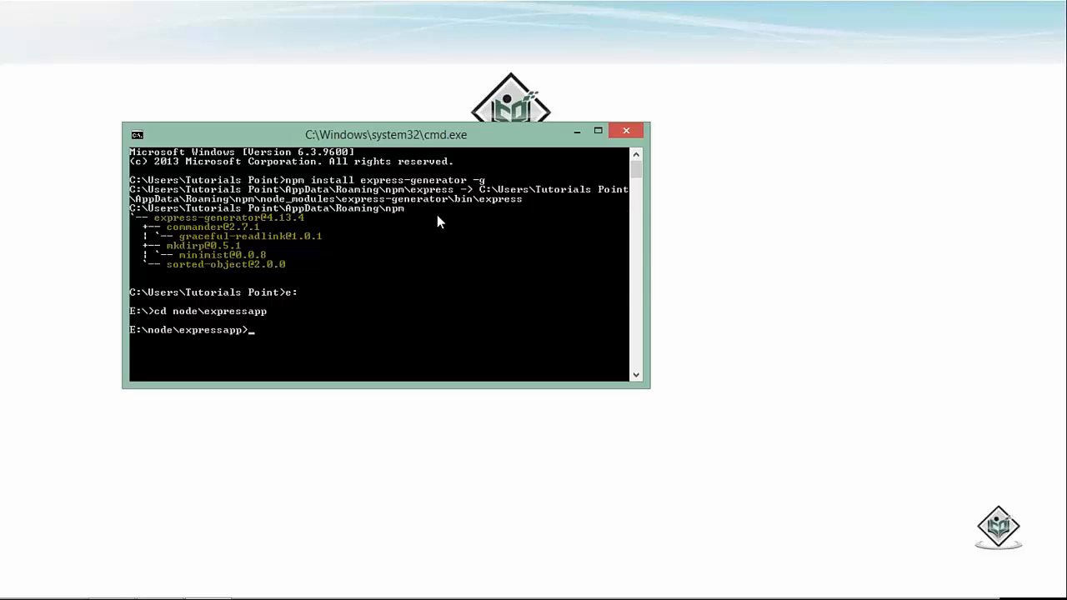
type("e")
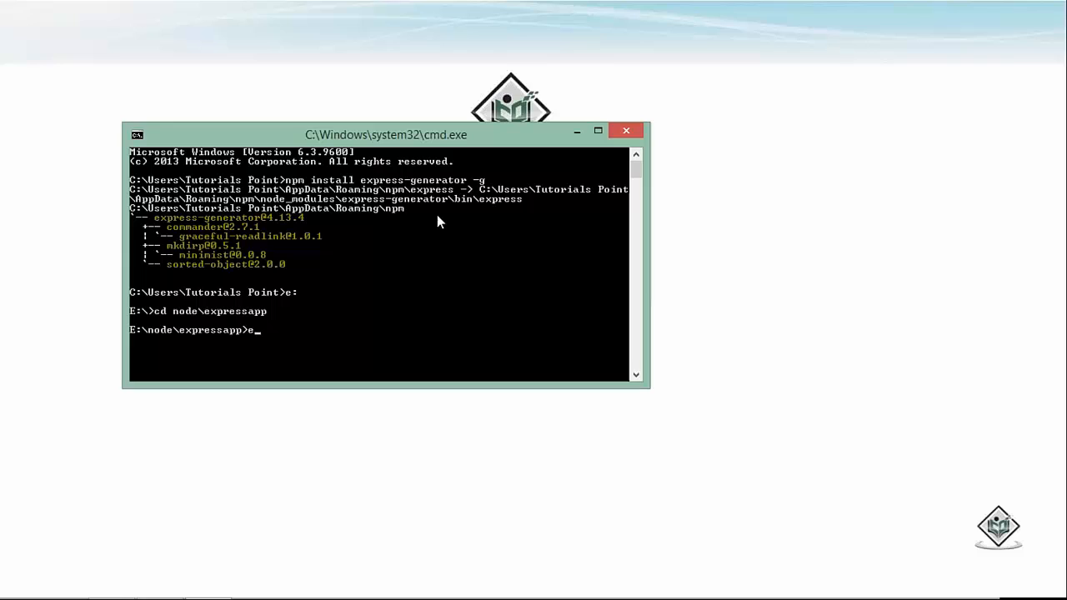
key("Backspace")
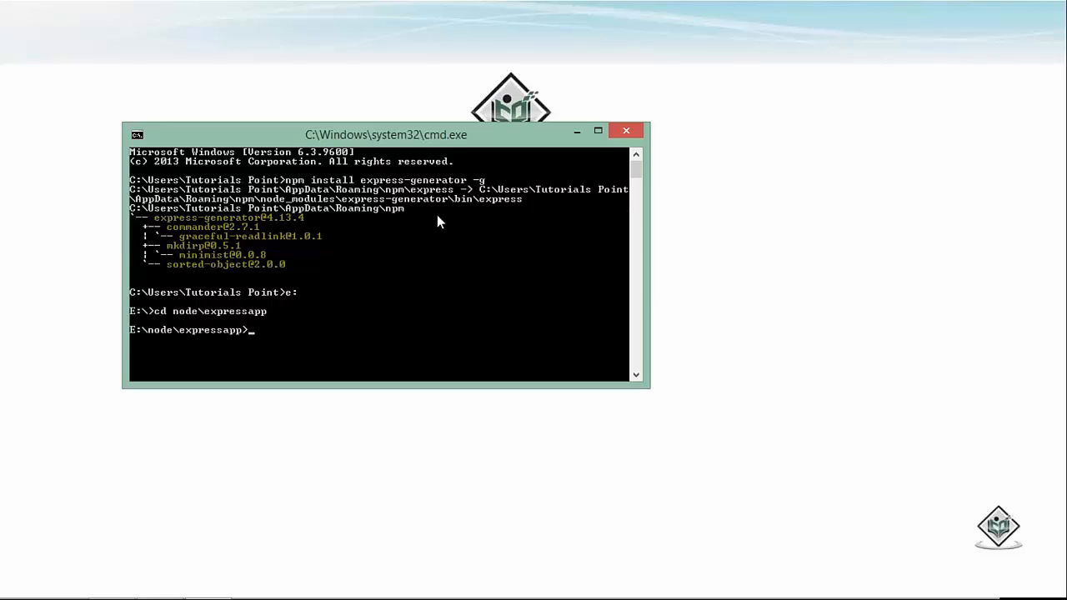
type("dir")
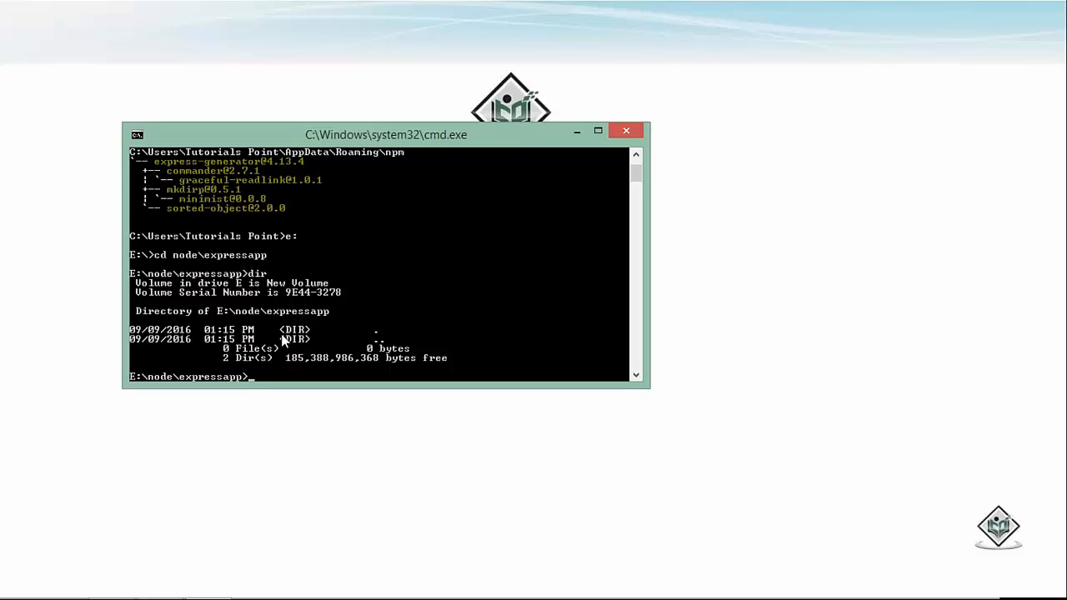
mouse_move(327, 353)
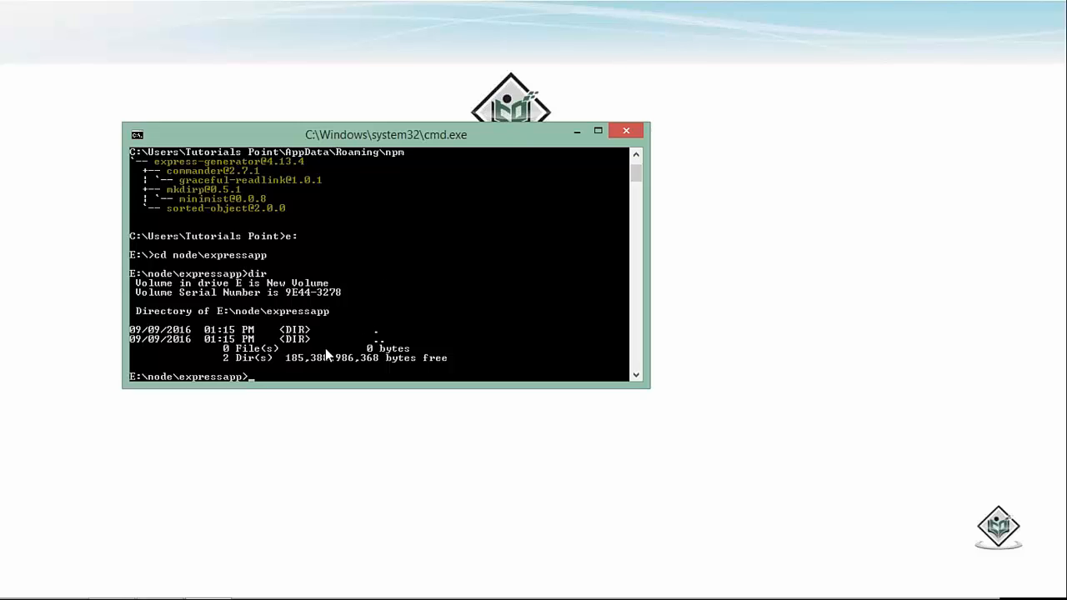
Step: Run express to scaffold the app, then dir to list app.js, package.json, bin, public, routes, views
type("exp")
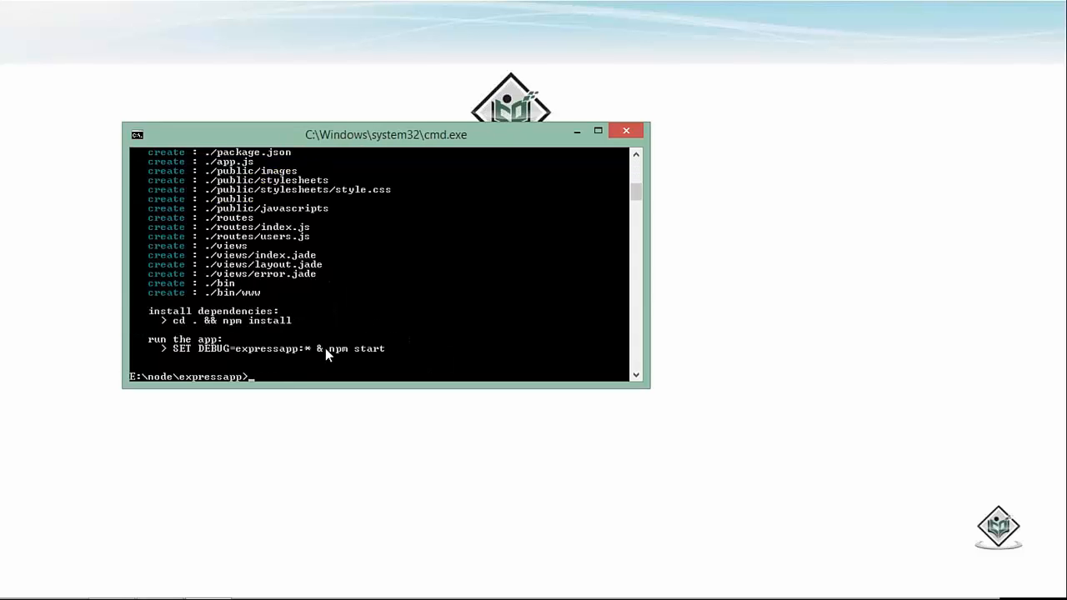
type("dir")
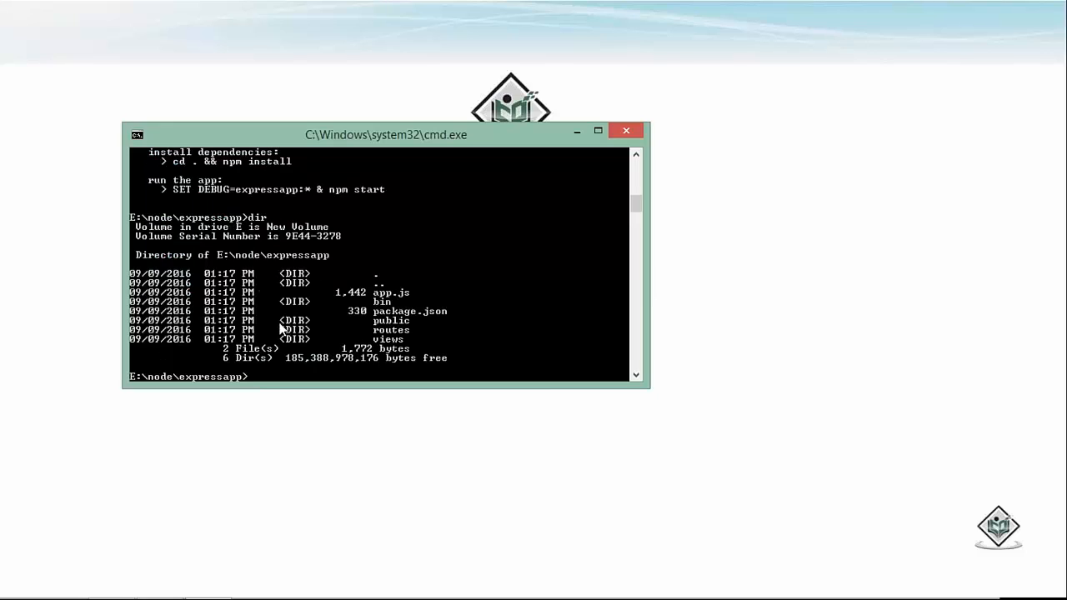
mouse_move(382, 306)
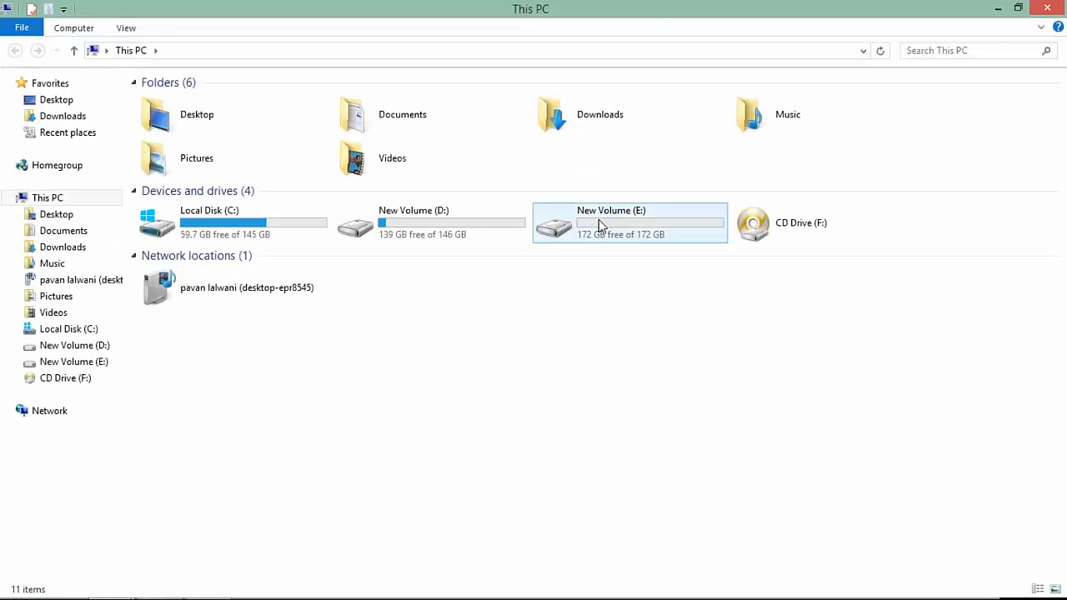
Step: Browse into E:\node\expressapp, check package.json and the bin folder with www, then go back up
double_click(620, 223)
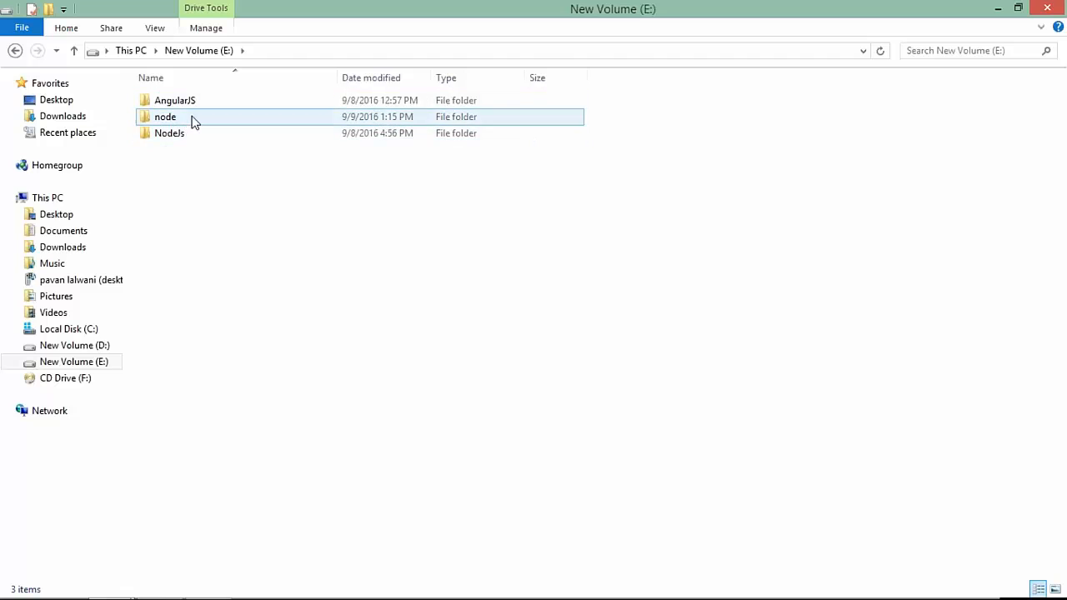
double_click(165, 117)
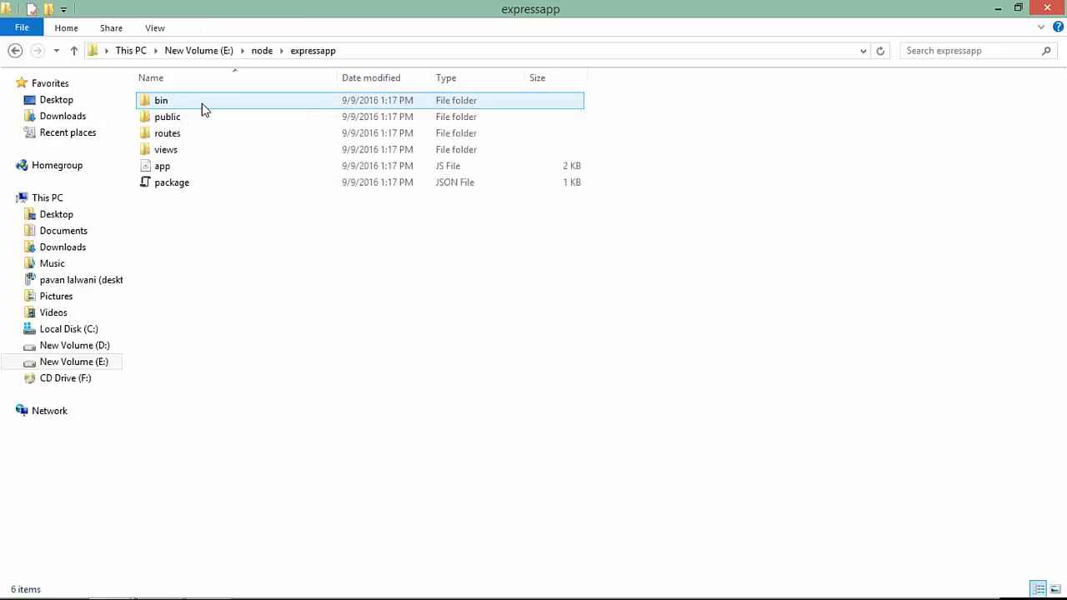
left_click(172, 182)
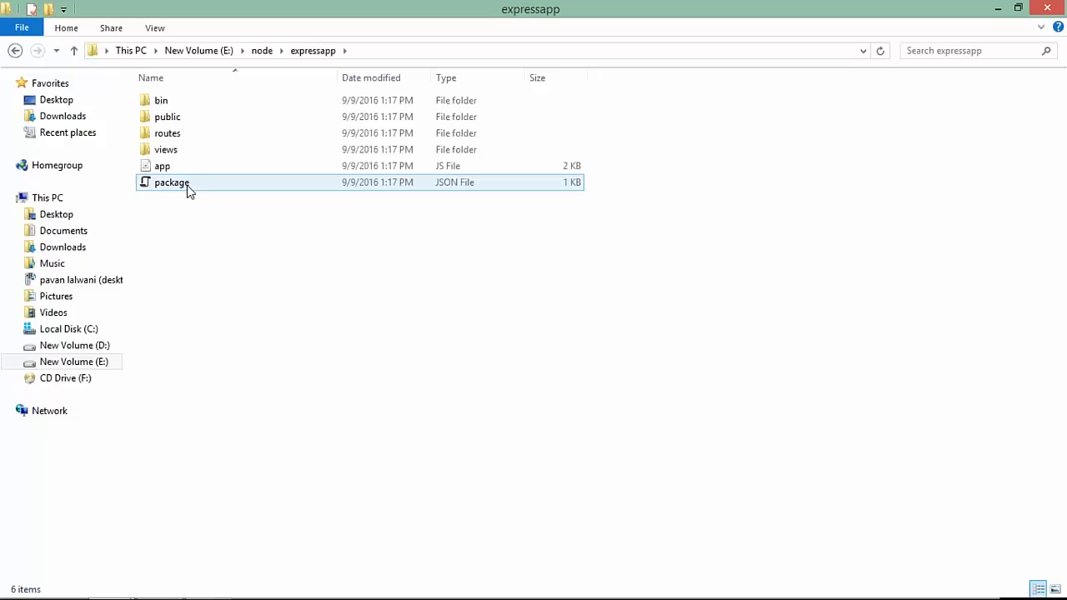
mouse_move(192, 190)
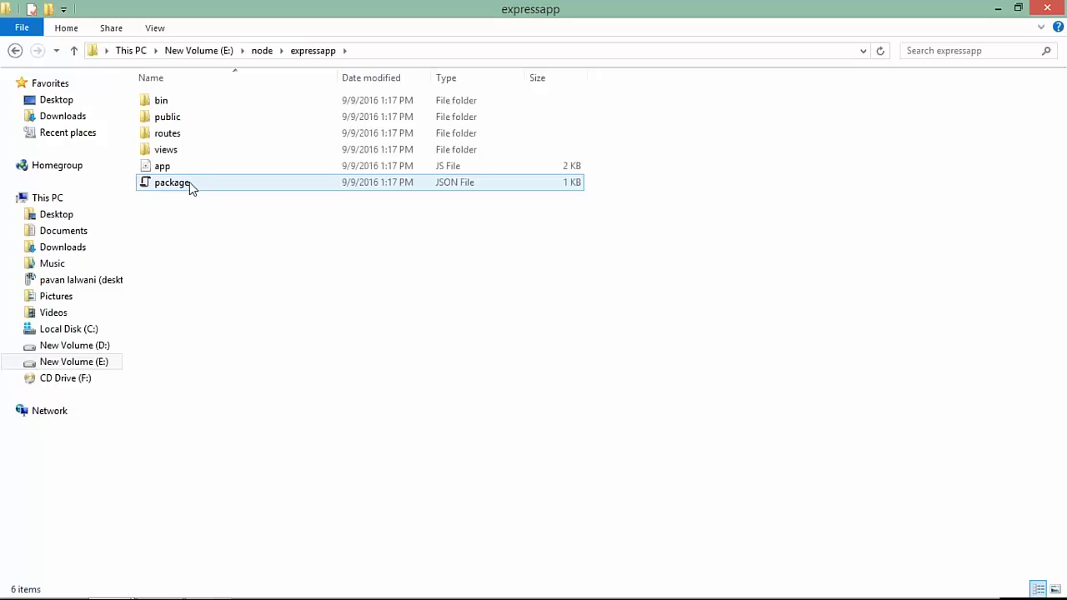
left_click(160, 100)
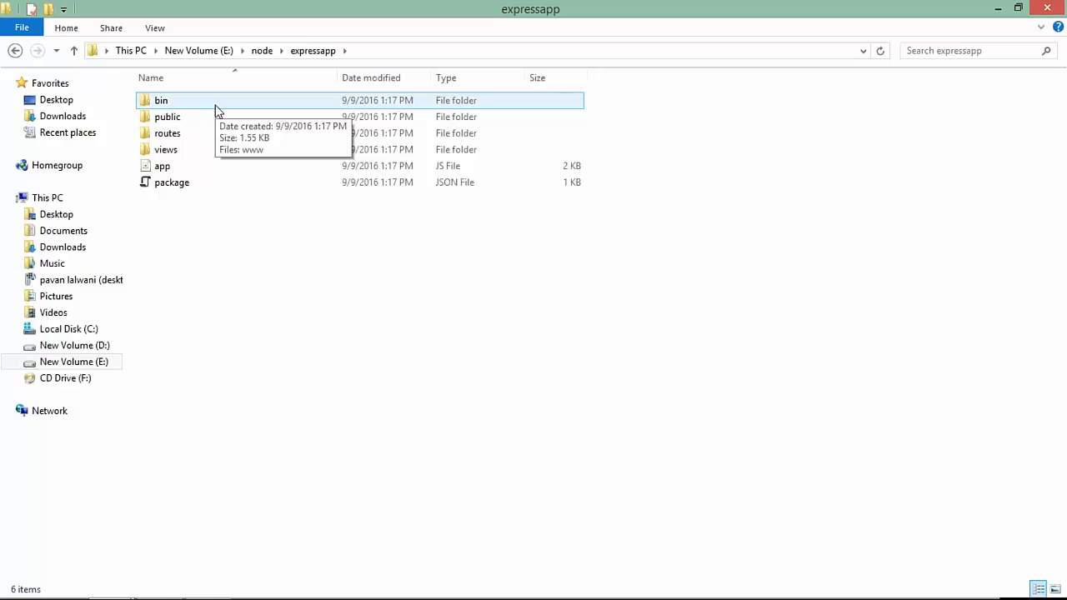
double_click(160, 100)
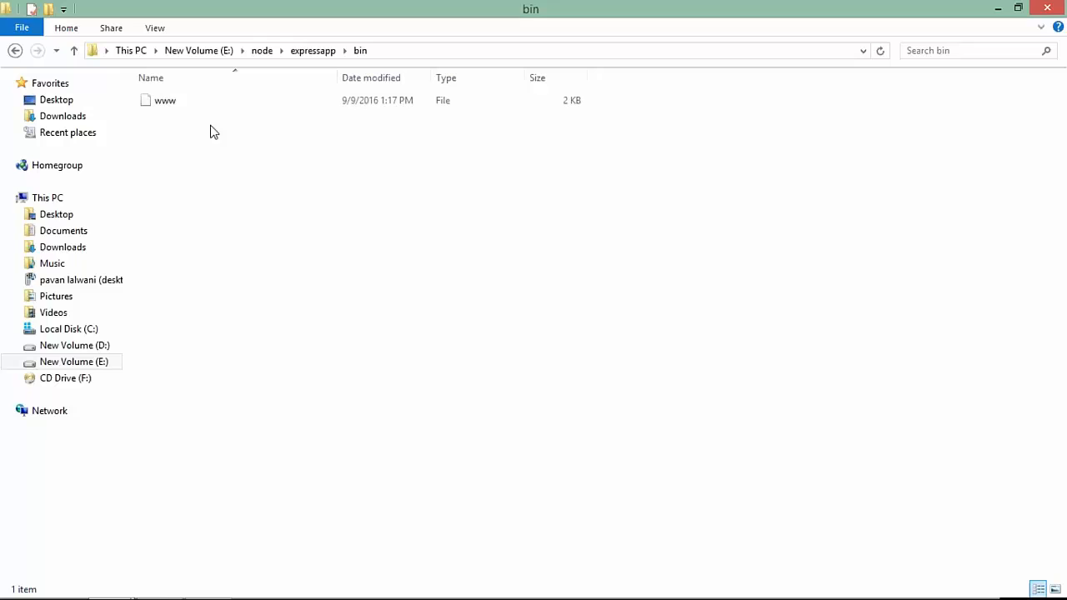
mouse_move(216, 150)
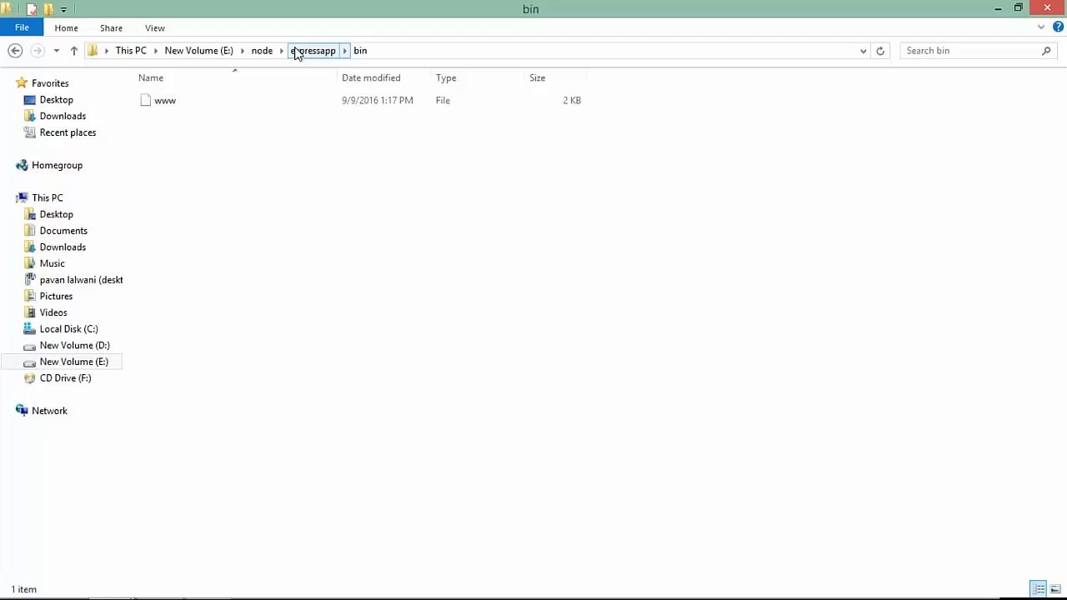
left_click(313, 50)
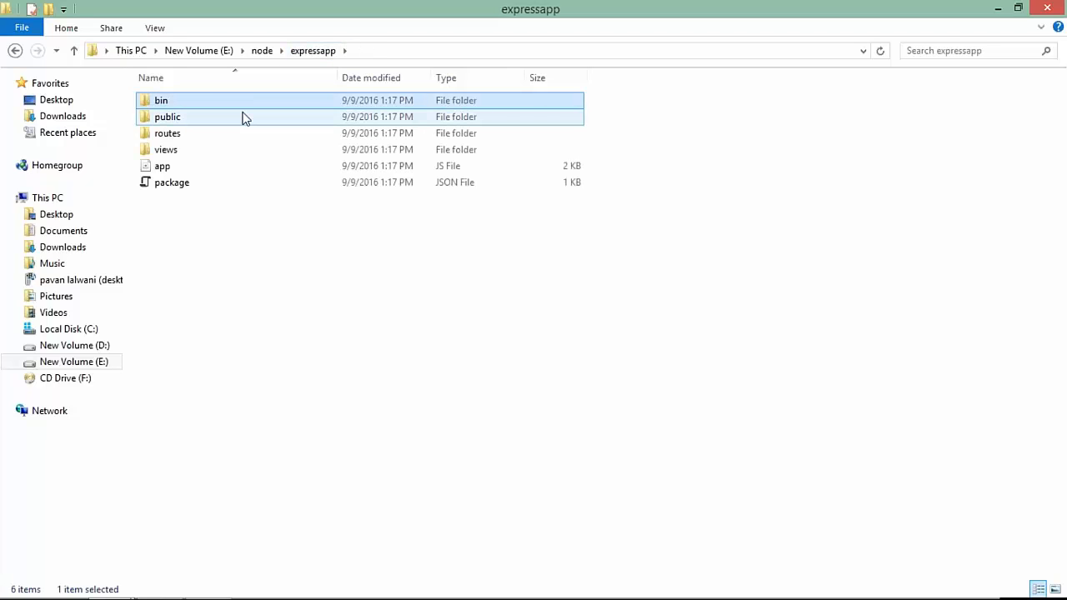
Step: Look inside public at its images, javascripts and stylesheets subfolders, then return to expressapp
double_click(167, 116)
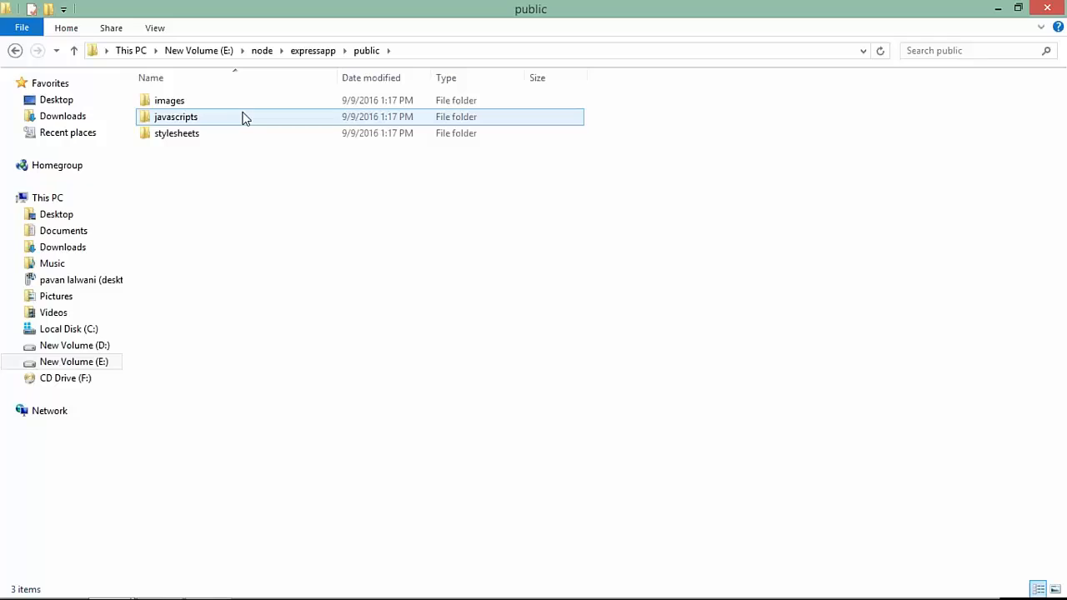
left_click(241, 163)
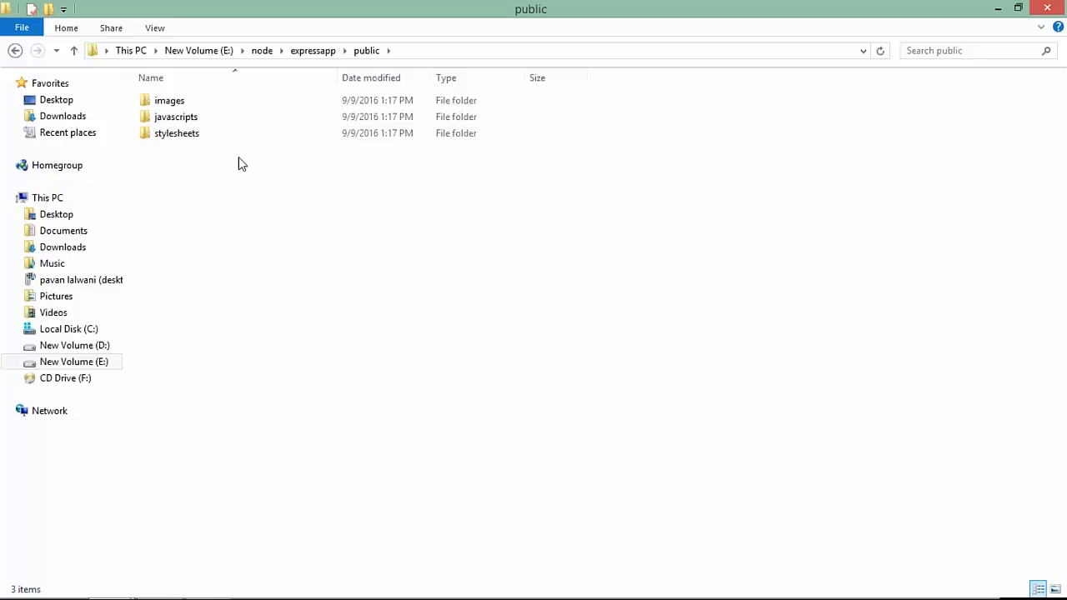
left_click(170, 100)
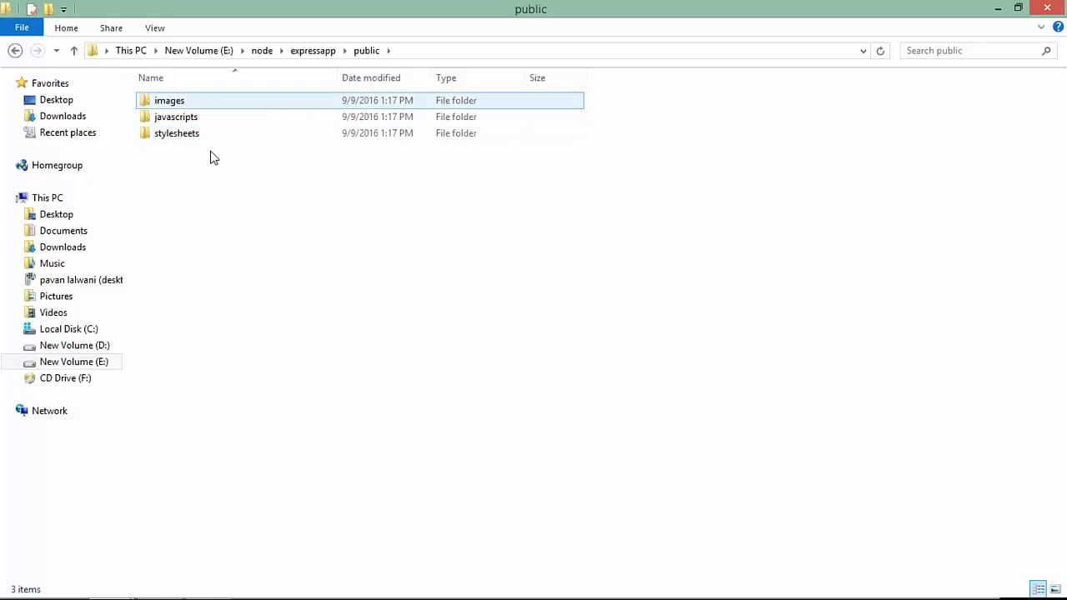
mouse_move(170, 100)
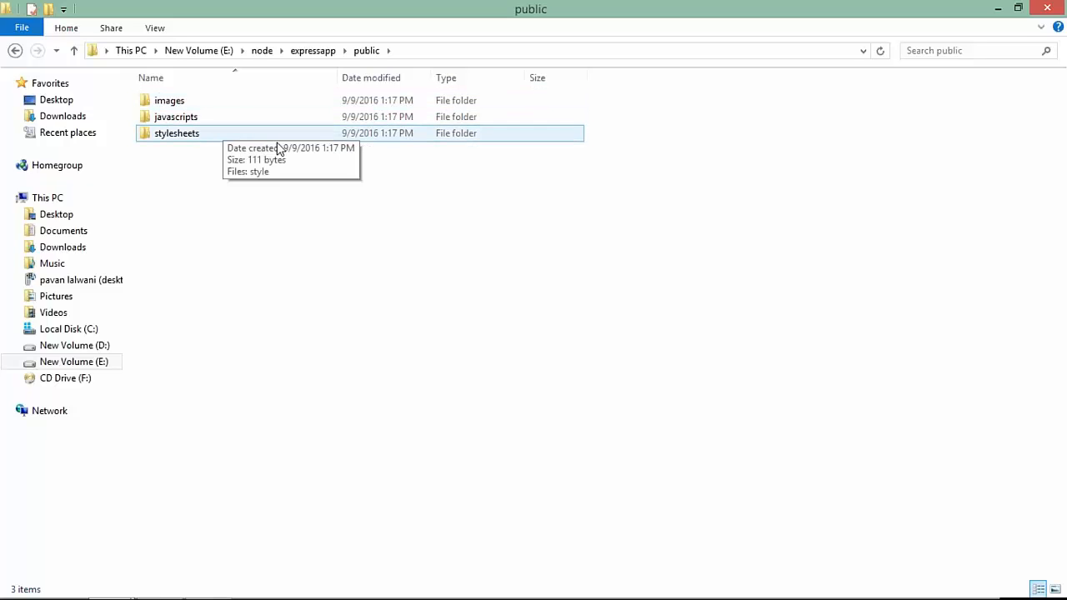
mouse_move(287, 92)
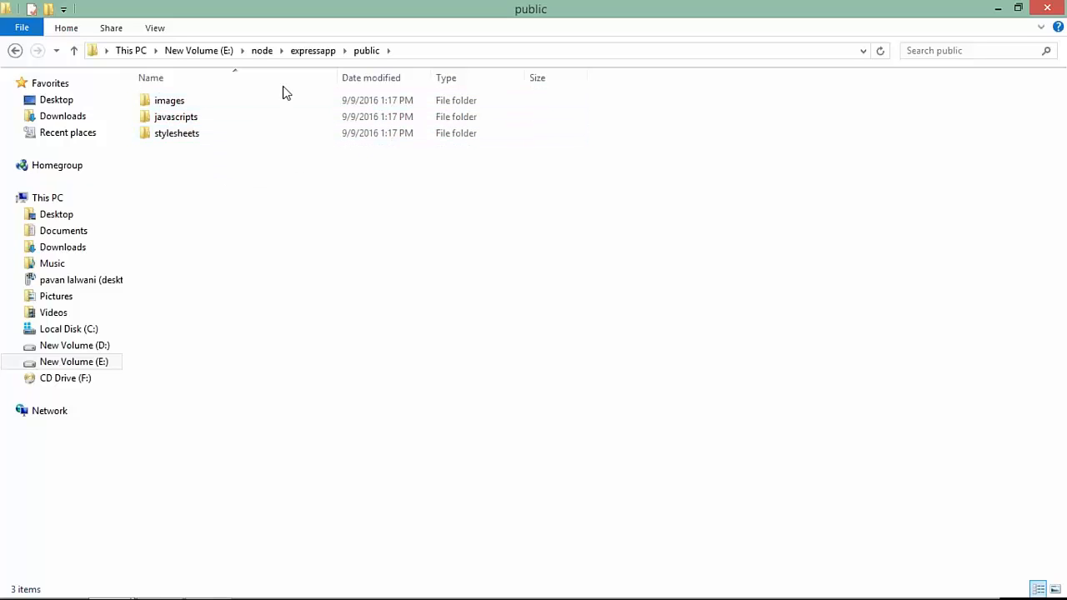
left_click(313, 50)
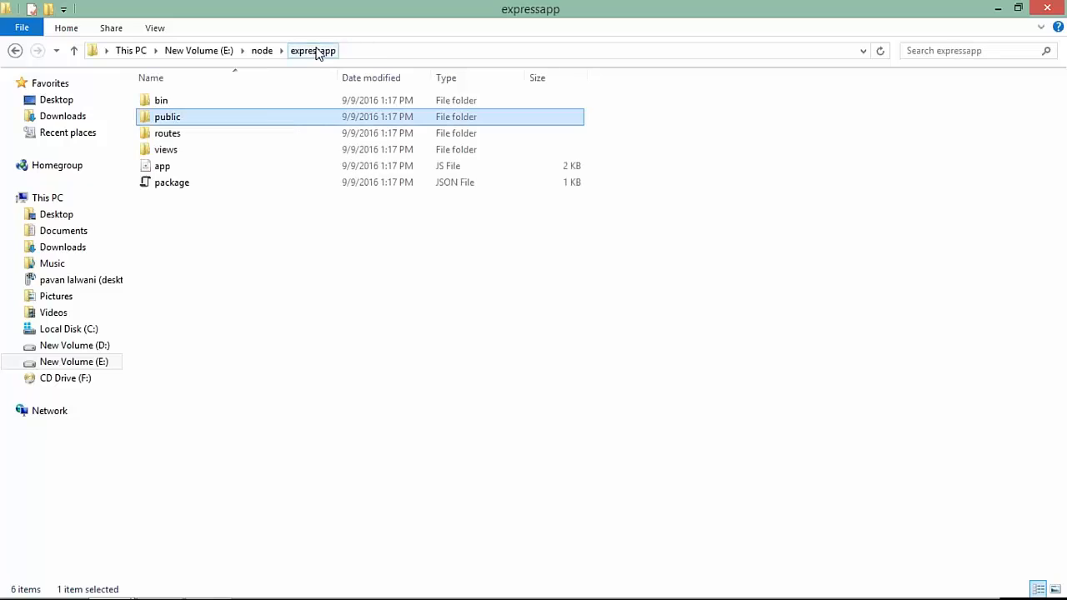
Step: Open the views folder and select error.jade among the index and layout templates
double_click(166, 133)
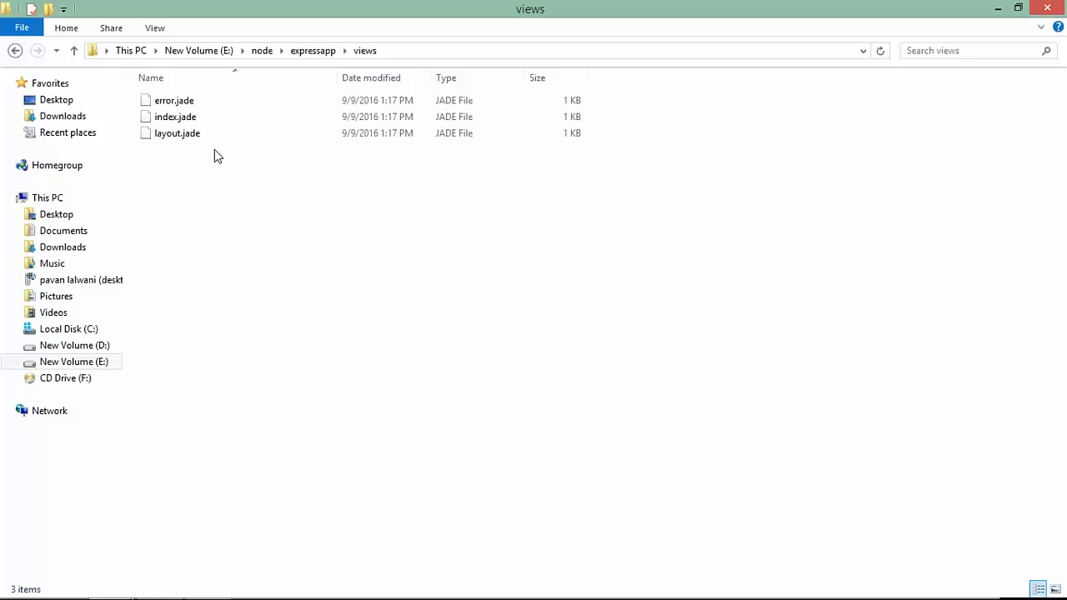
left_click(173, 100)
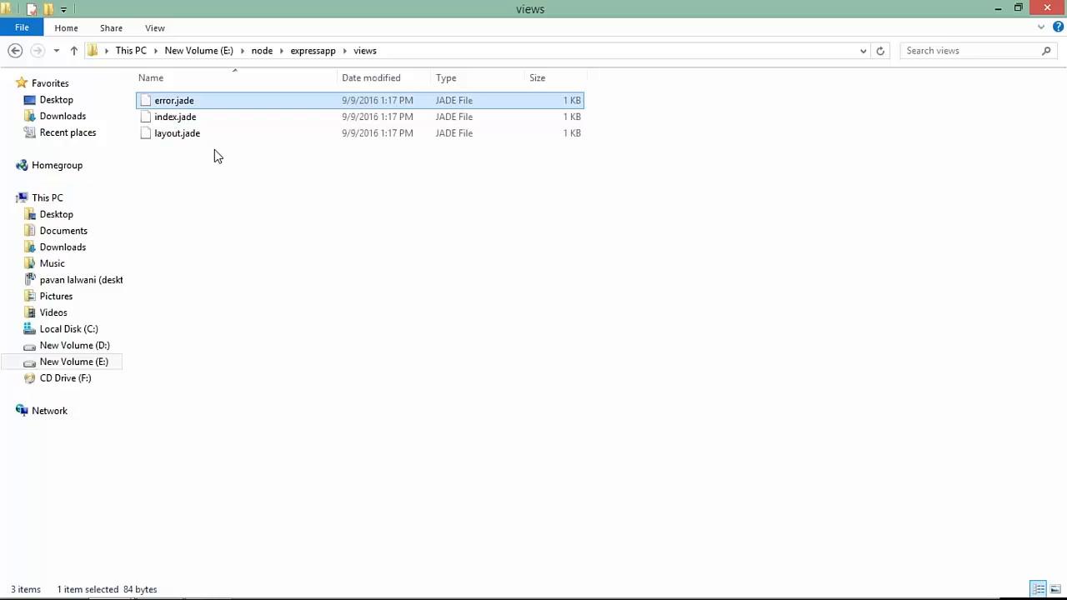
mouse_move(230, 150)
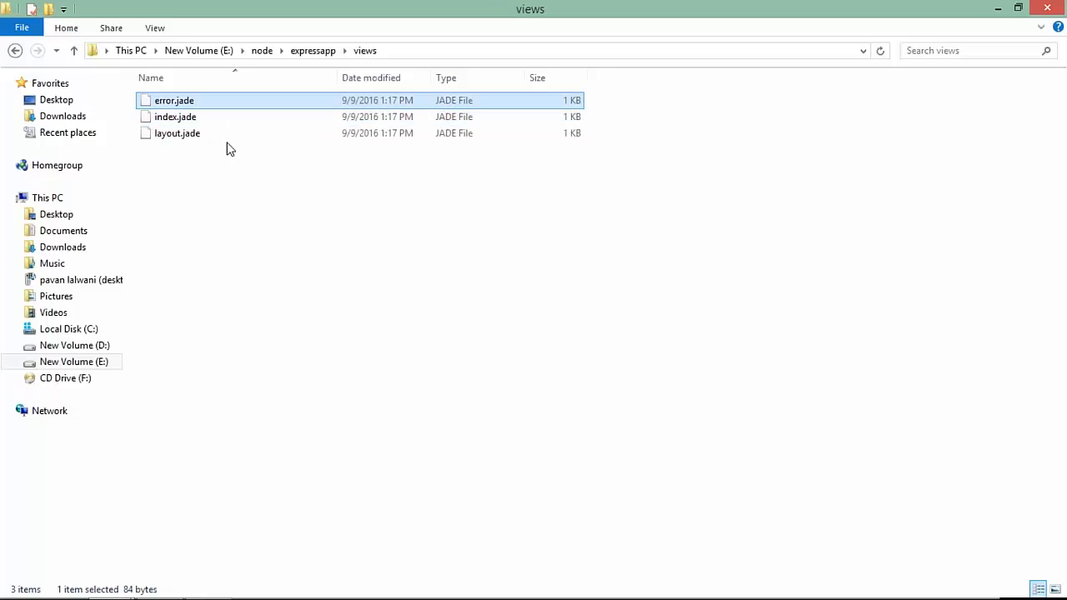
mouse_move(243, 122)
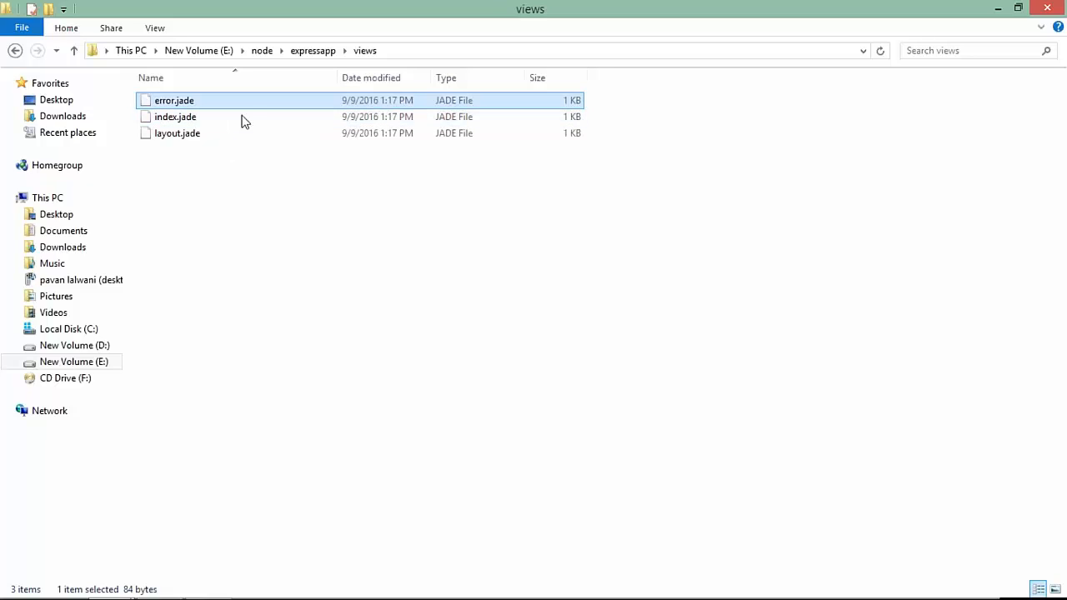
Step: Open error.jade in Notepad++ from its context menu, then open app.js in the editor
right_click(173, 100)
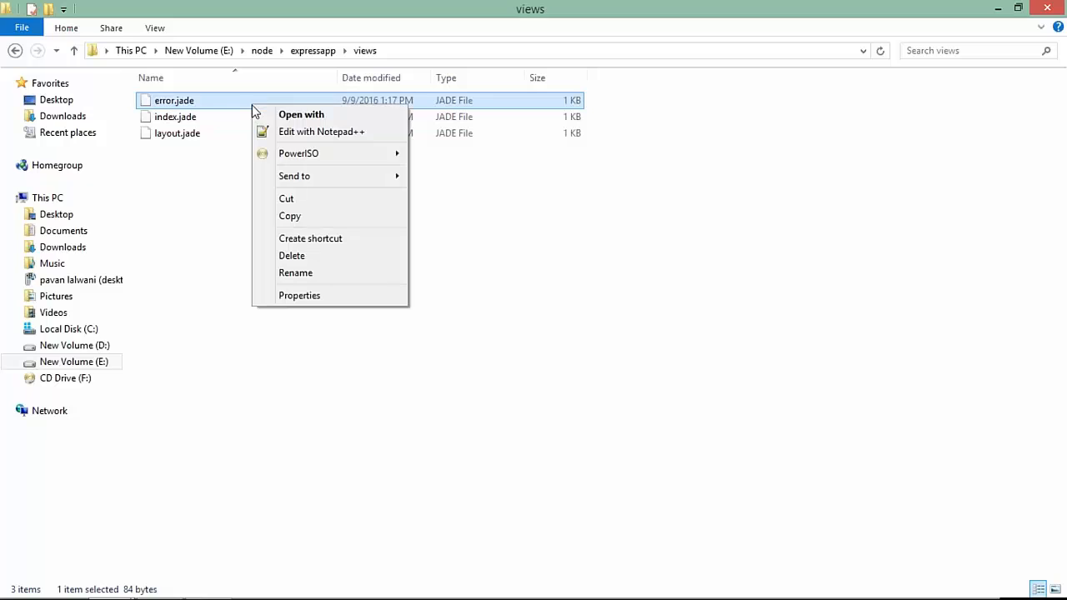
left_click(320, 132)
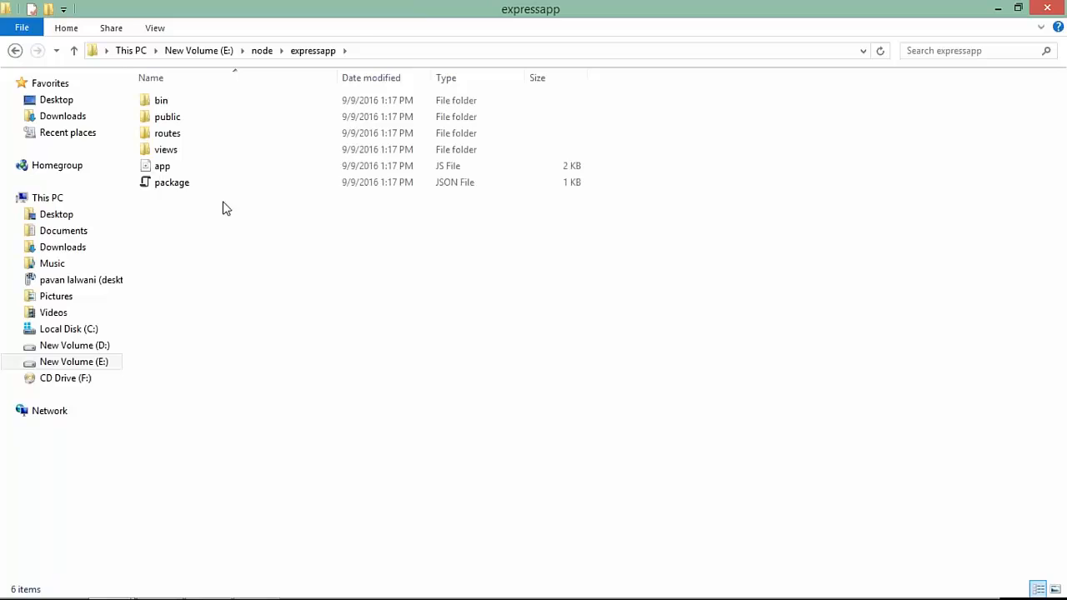
left_click(162, 167)
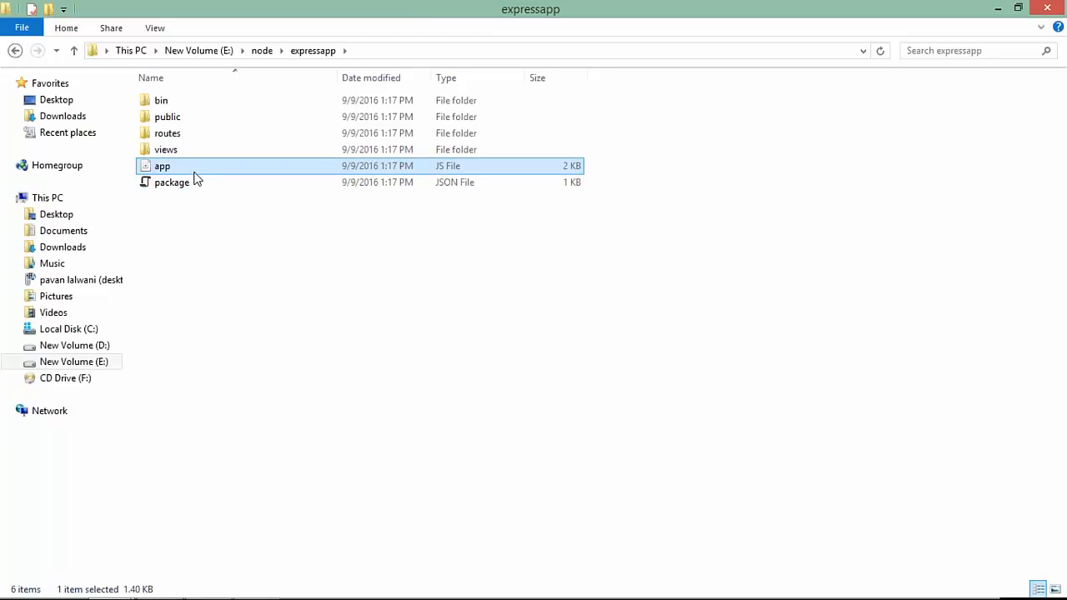
double_click(161, 167)
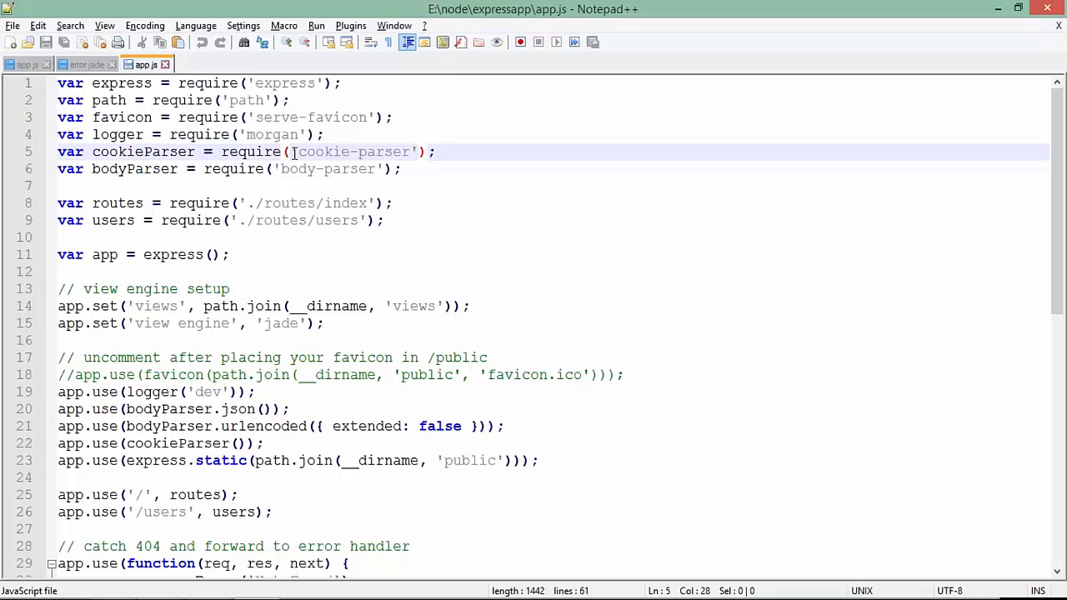
Step: Scroll app.js down to the error handlers and module.exports, then switch to the bin folder
left_click(290, 100)
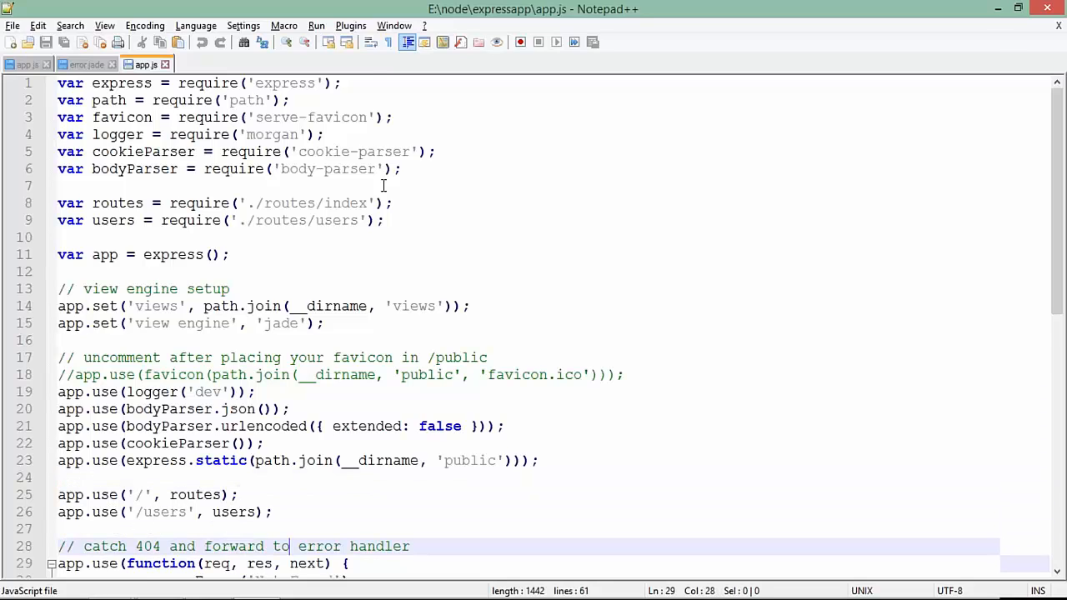
scroll("down", 3)
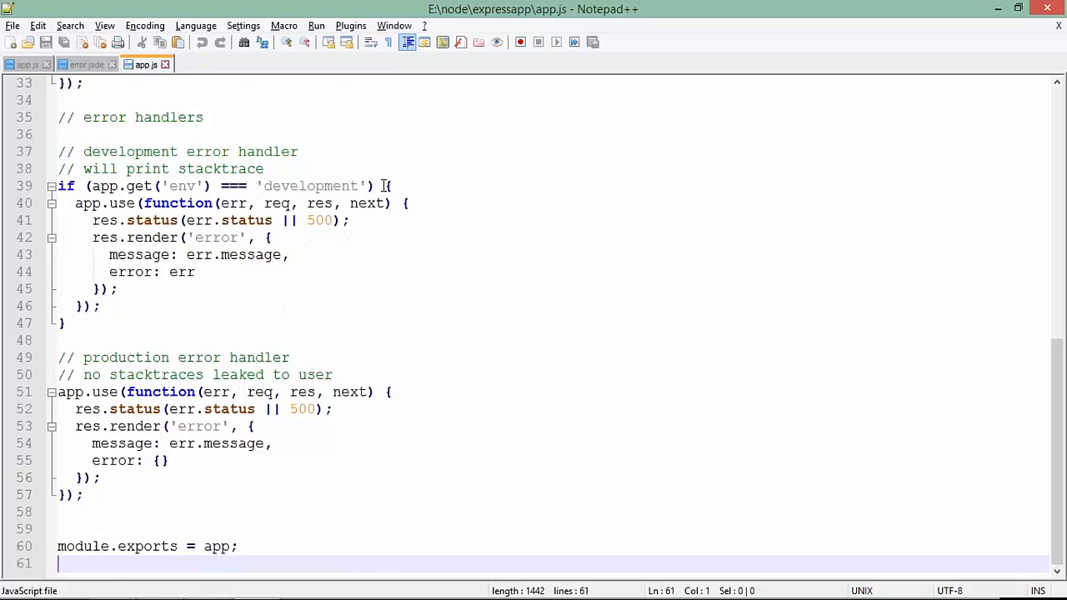
mouse_move(250, 490)
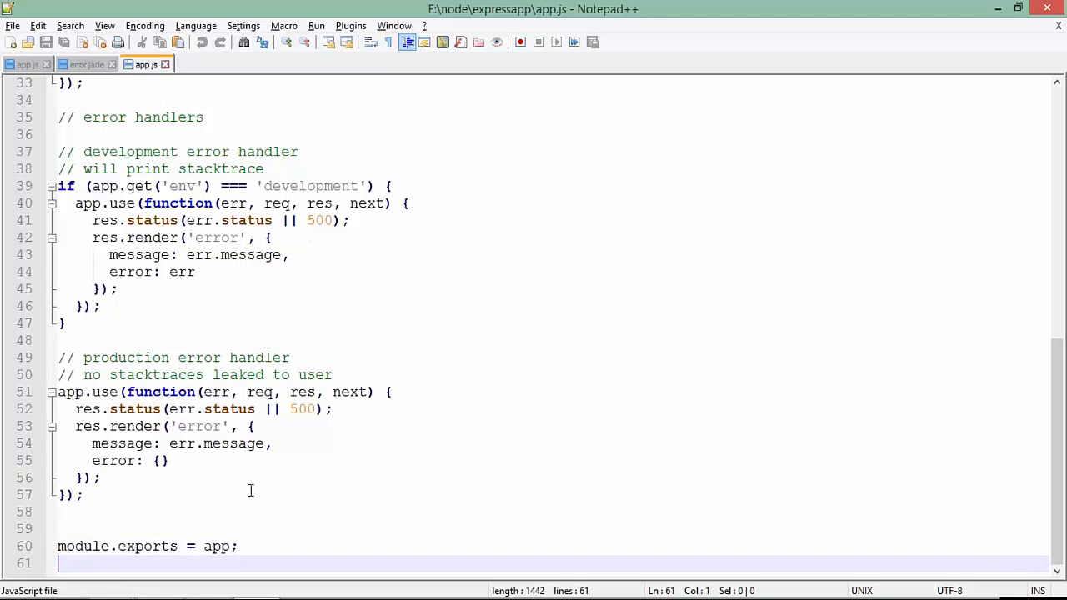
left_click(218, 546)
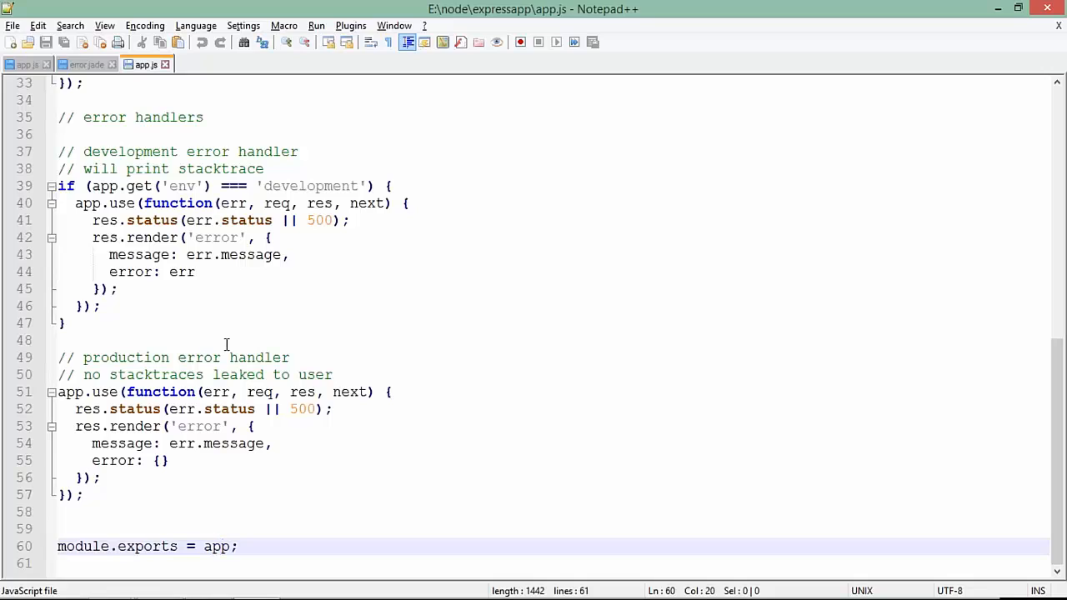
mouse_move(207, 286)
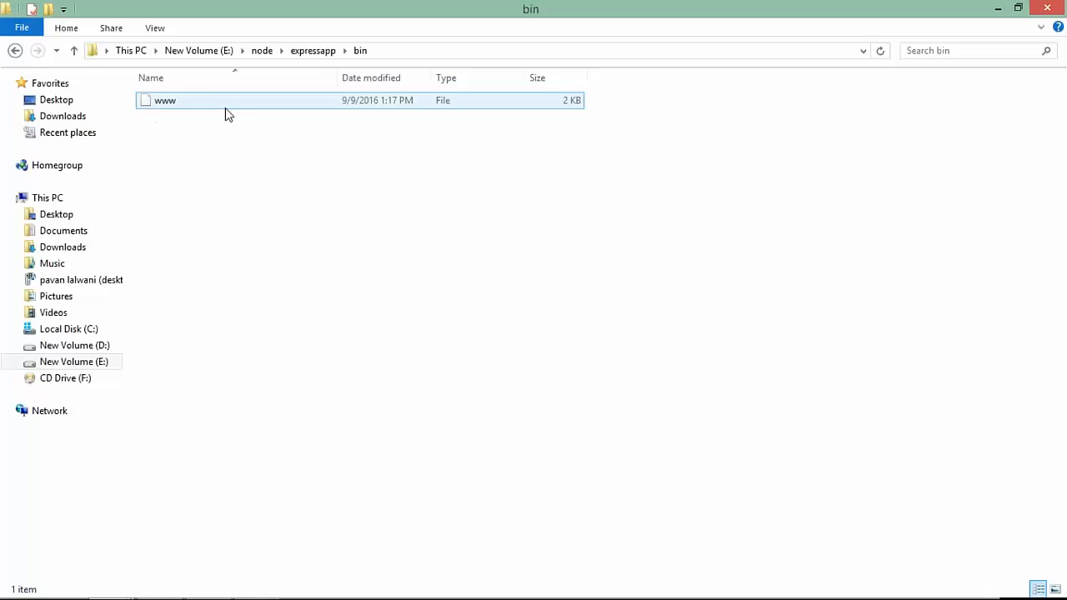
Step: Open bin/www in Notepad++ and read how it requires http and creates the server on port 3000
right_click(163, 100)
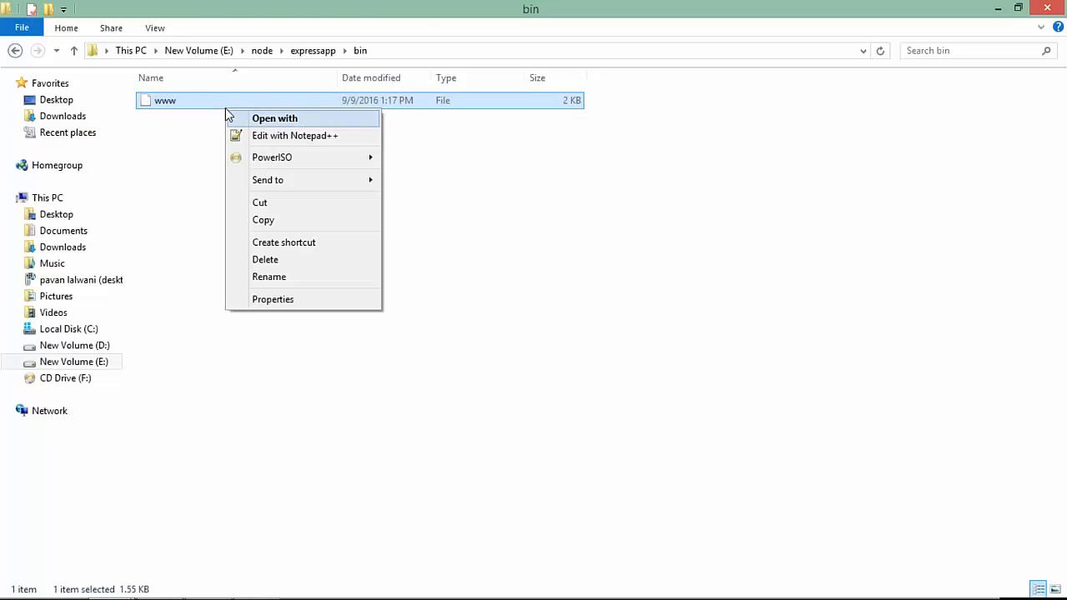
left_click(294, 135)
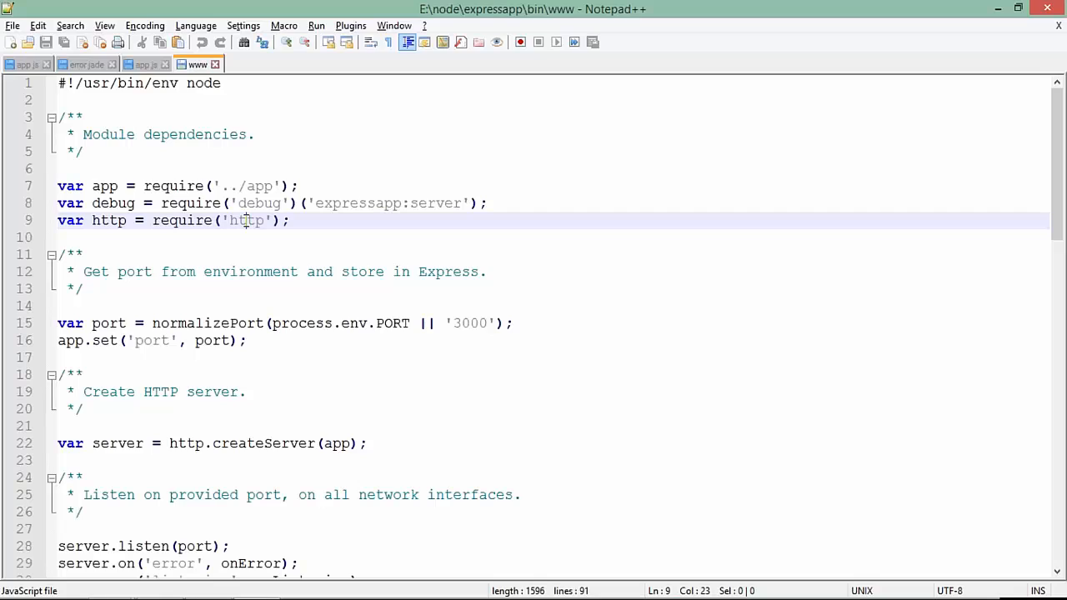
double_click(470, 323)
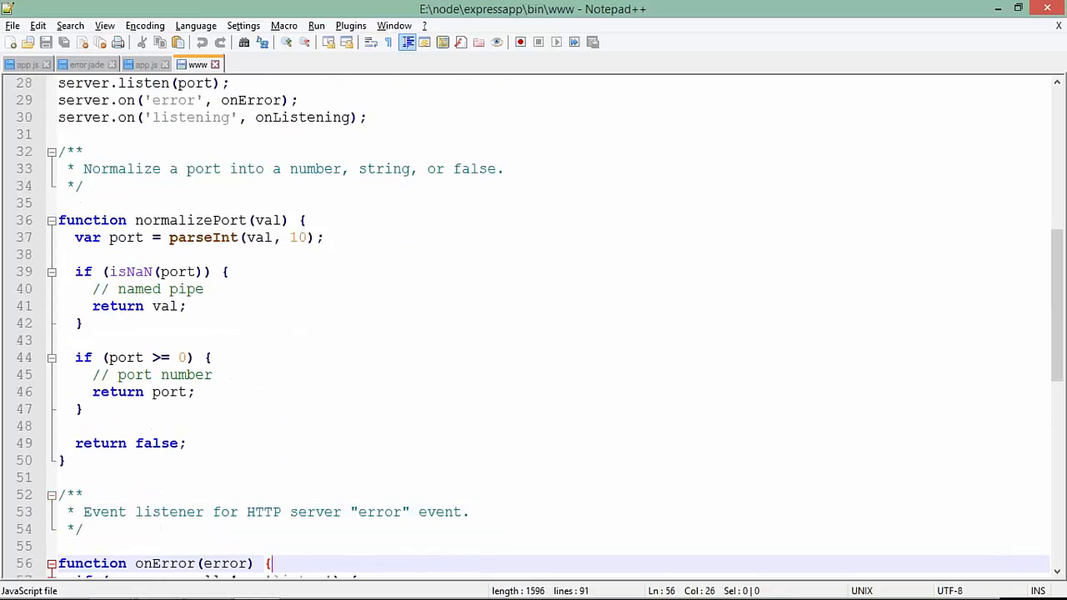
scroll("down", 3)
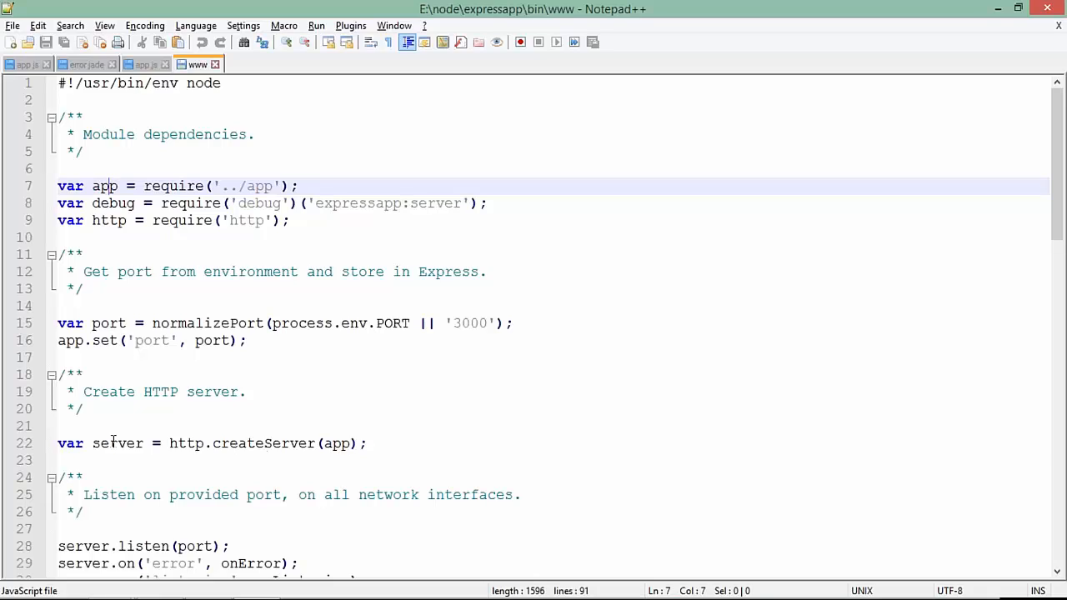
left_click(117, 444)
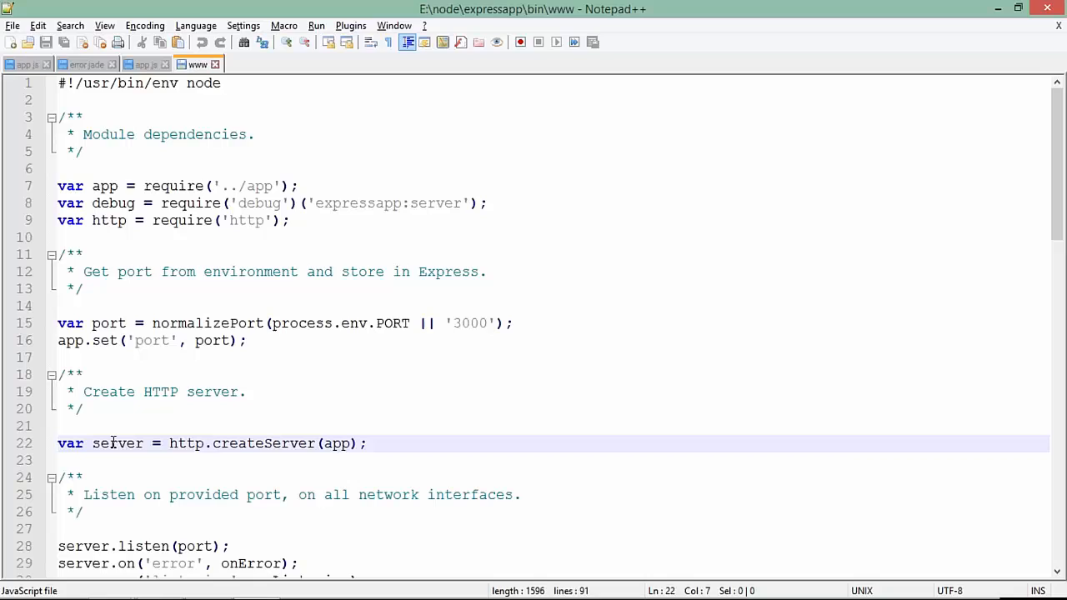
left_click(88, 493)
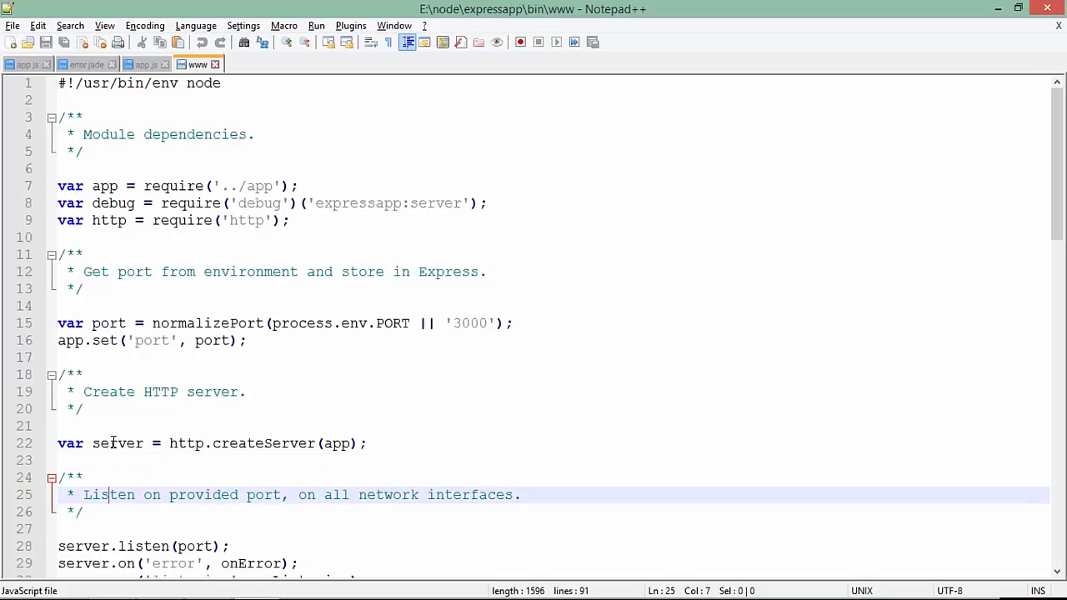
scroll("down", 3)
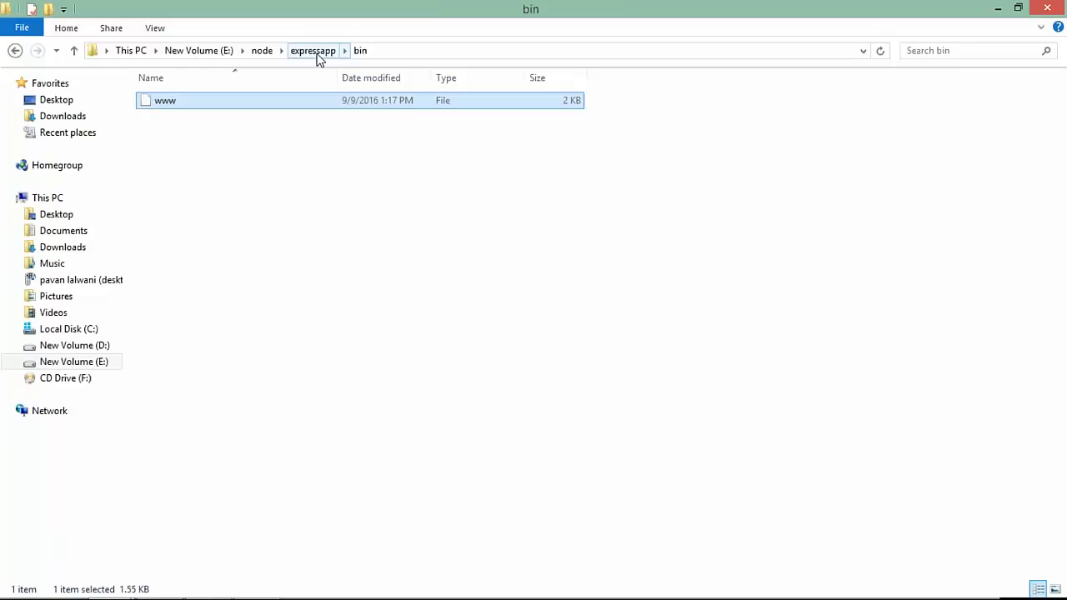
Step: Run npm start in expressapp; it fails with missing node_modules and writes npm-debug.log
left_click(313, 50)
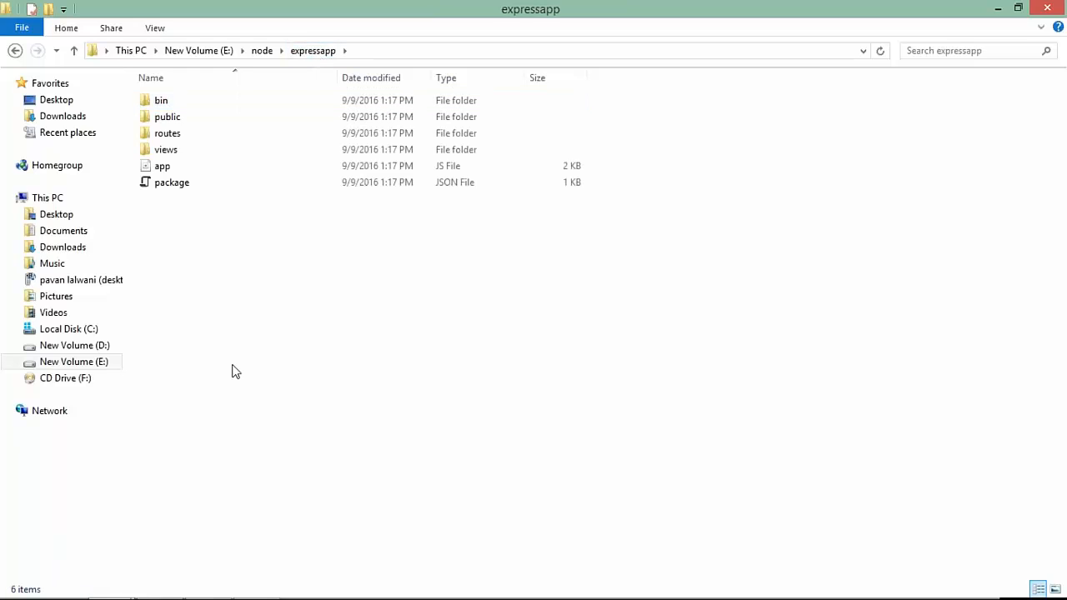
mouse_move(303, 360)
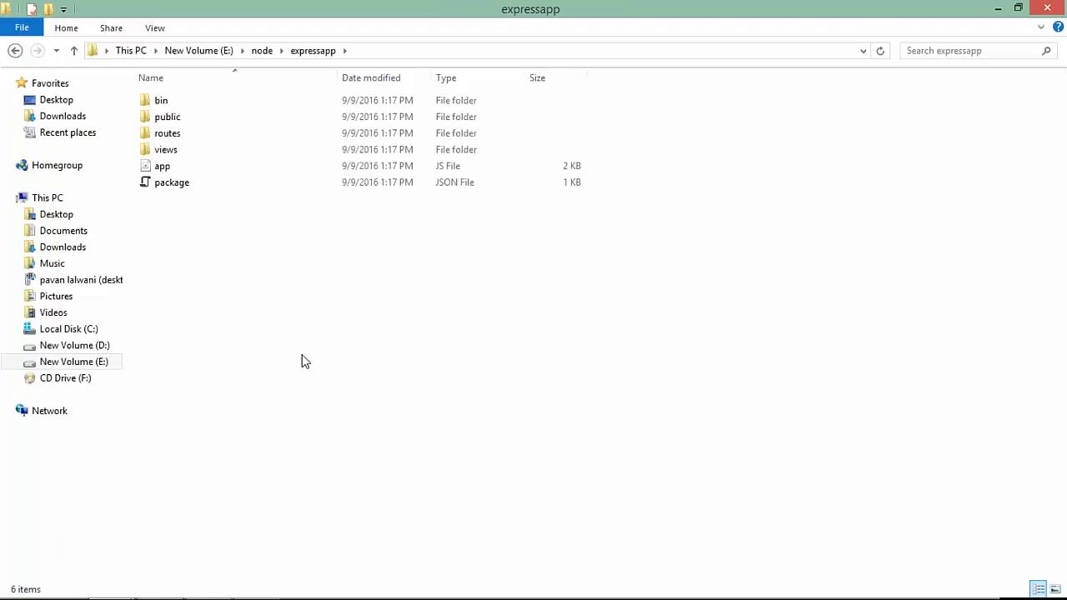
mouse_move(718, 237)
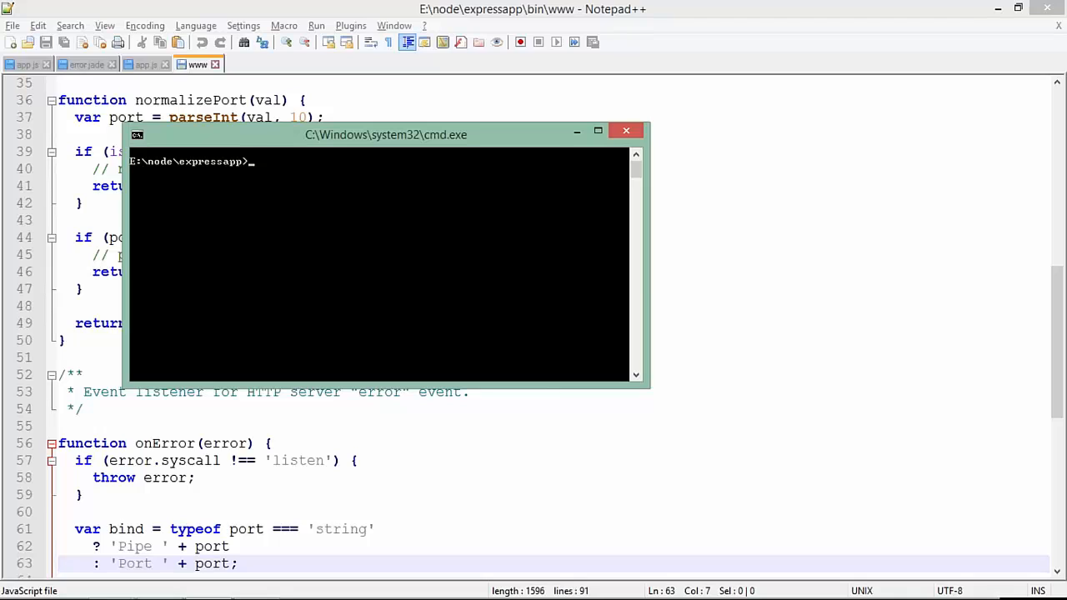
type("npm")
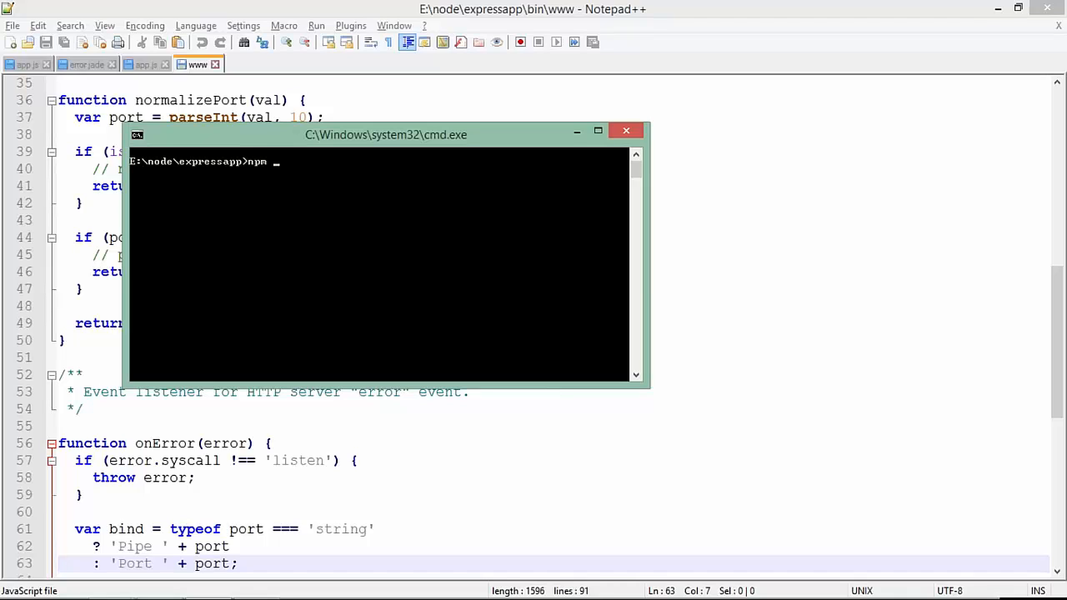
type("start")
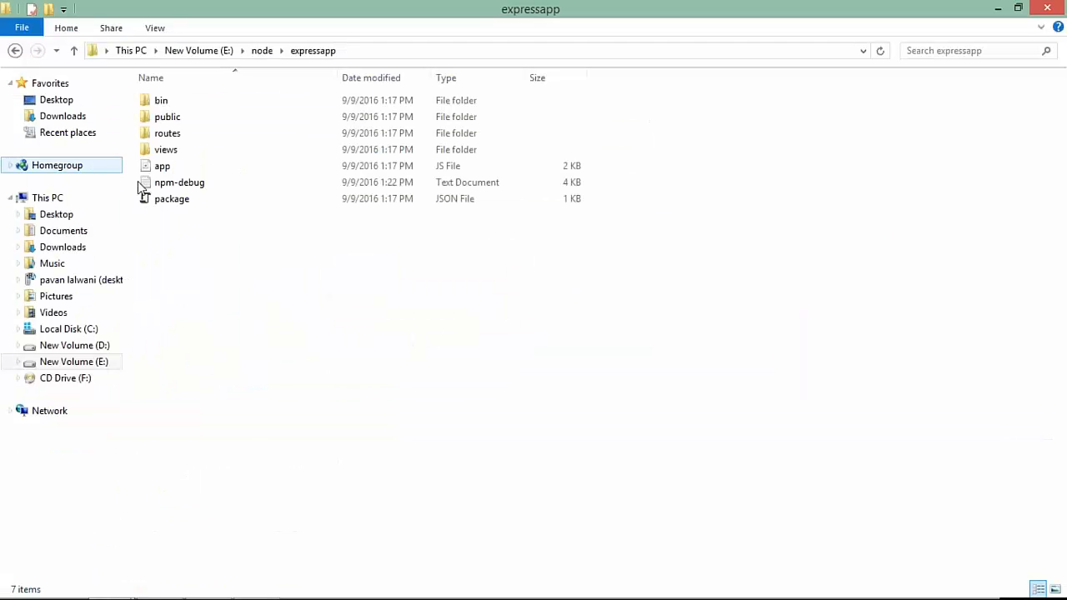
Step: Open package.json in Notepad++ and review the start script and the body-parser dependency entry
right_click(172, 199)
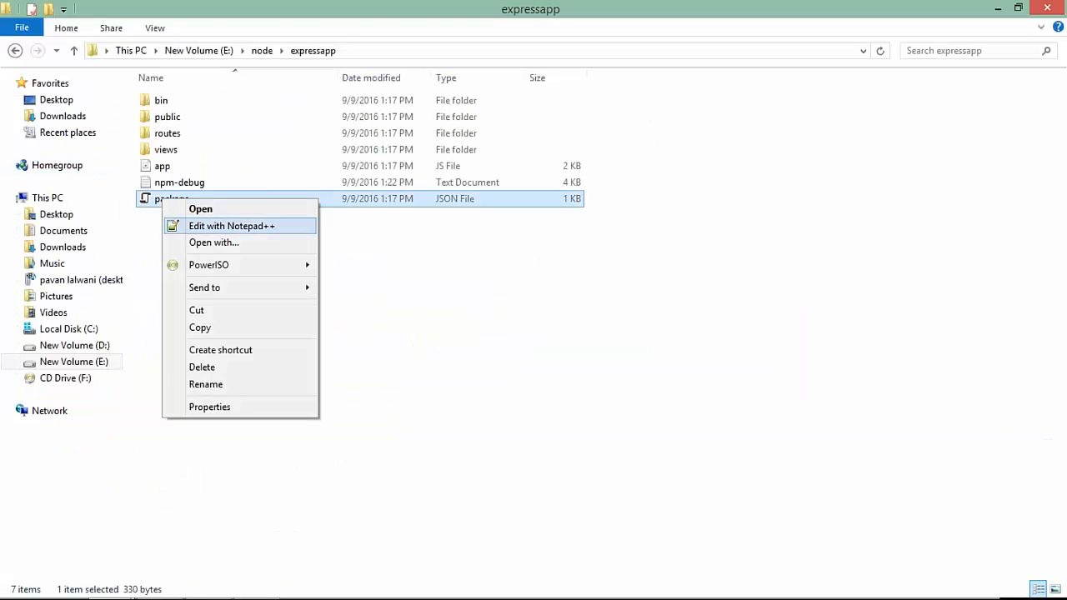
left_click(232, 226)
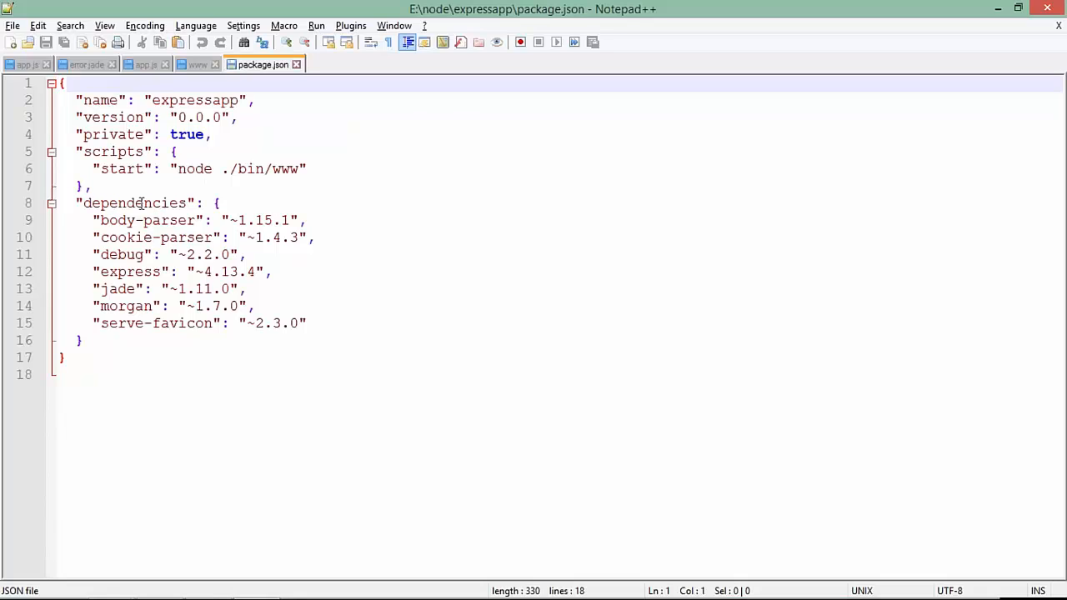
left_click(130, 219)
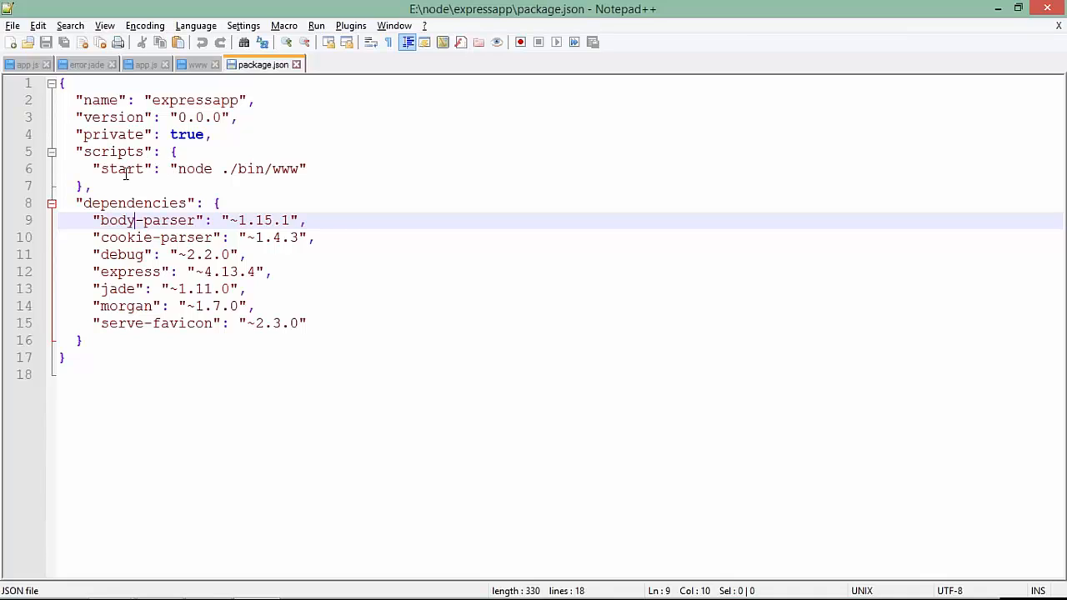
left_click(150, 168)
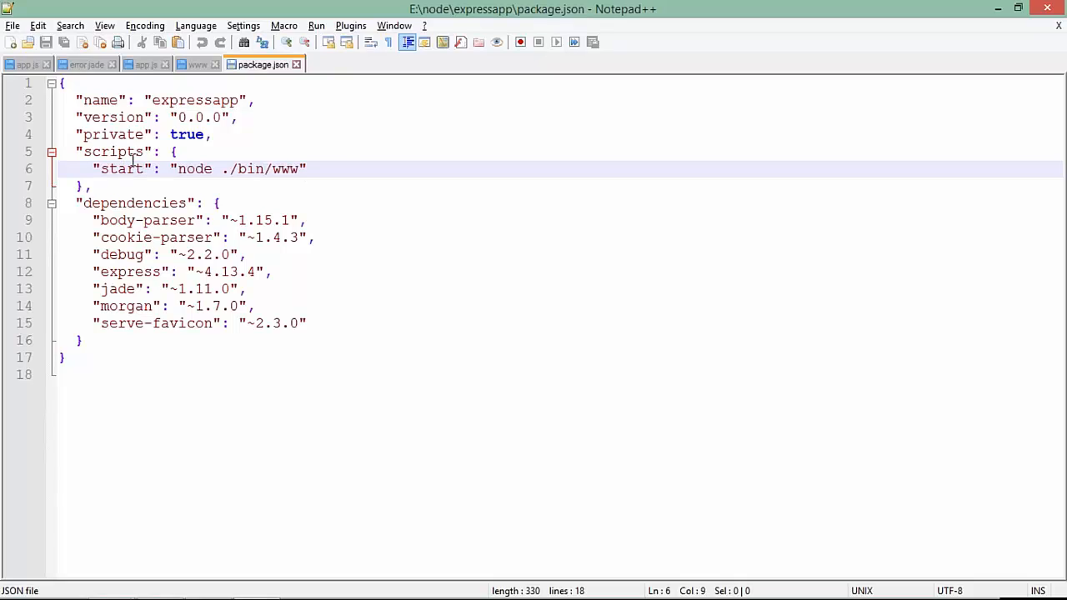
double_click(285, 168)
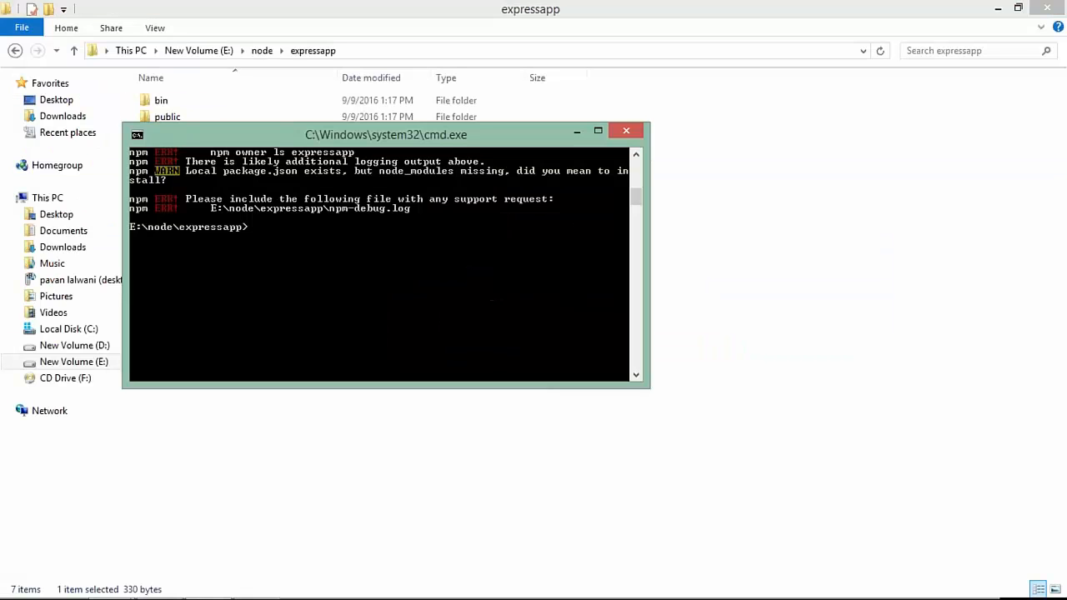
Step: Run npm install --save in expressapp to create node_modules with the dependencies
left_click(167, 116)
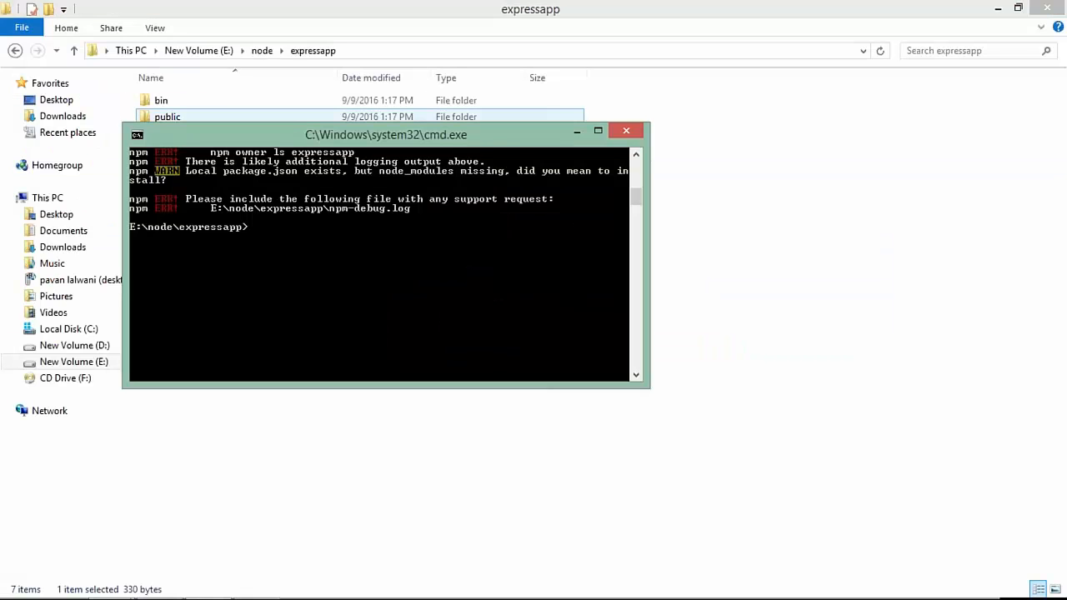
left_click_drag(385, 133, 655, 143)
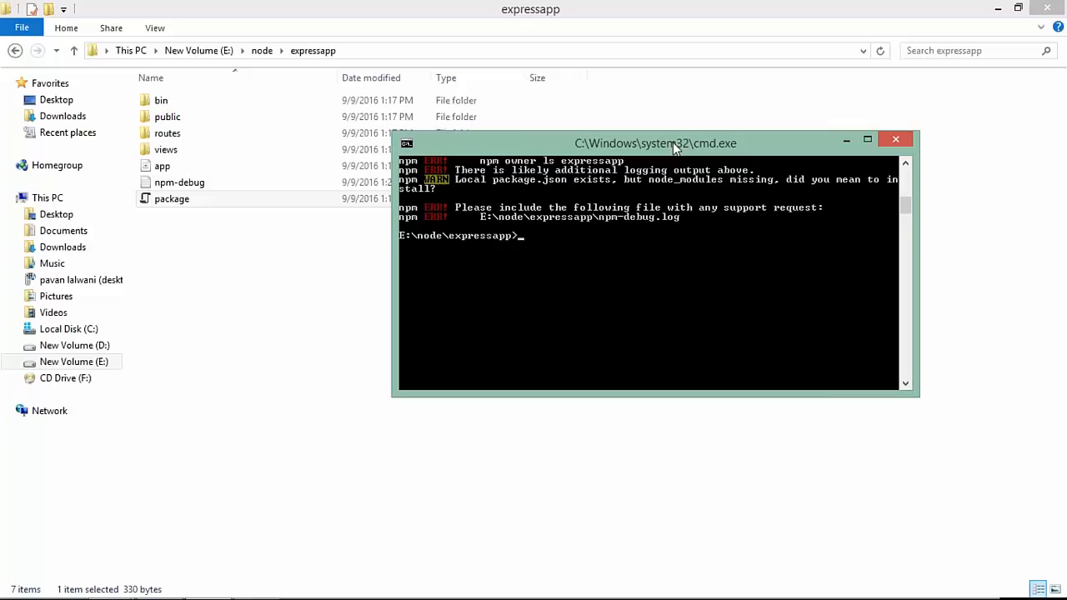
type("npm")
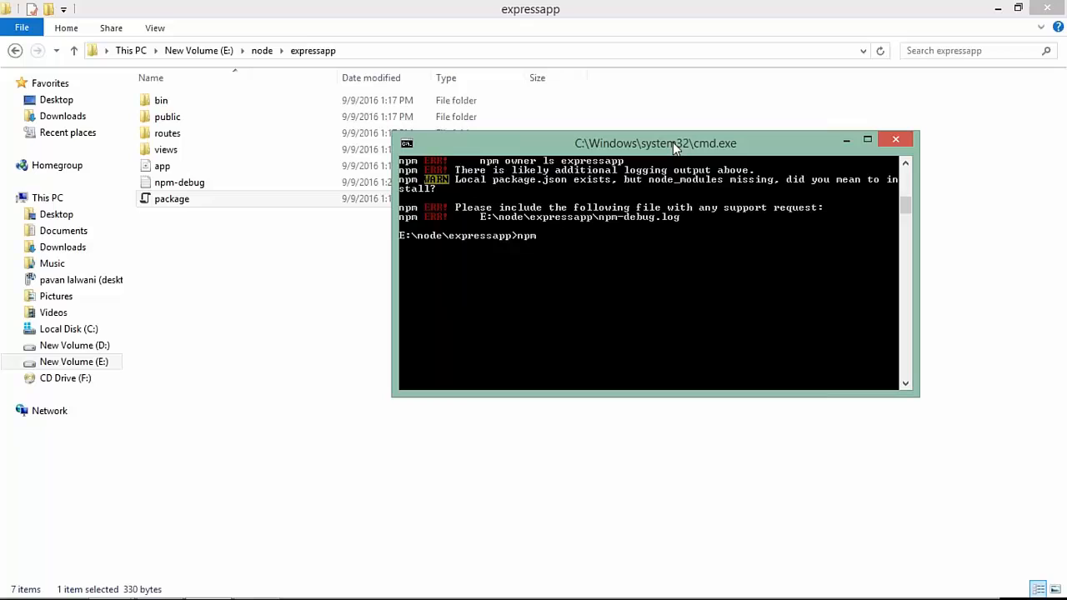
type("intal")
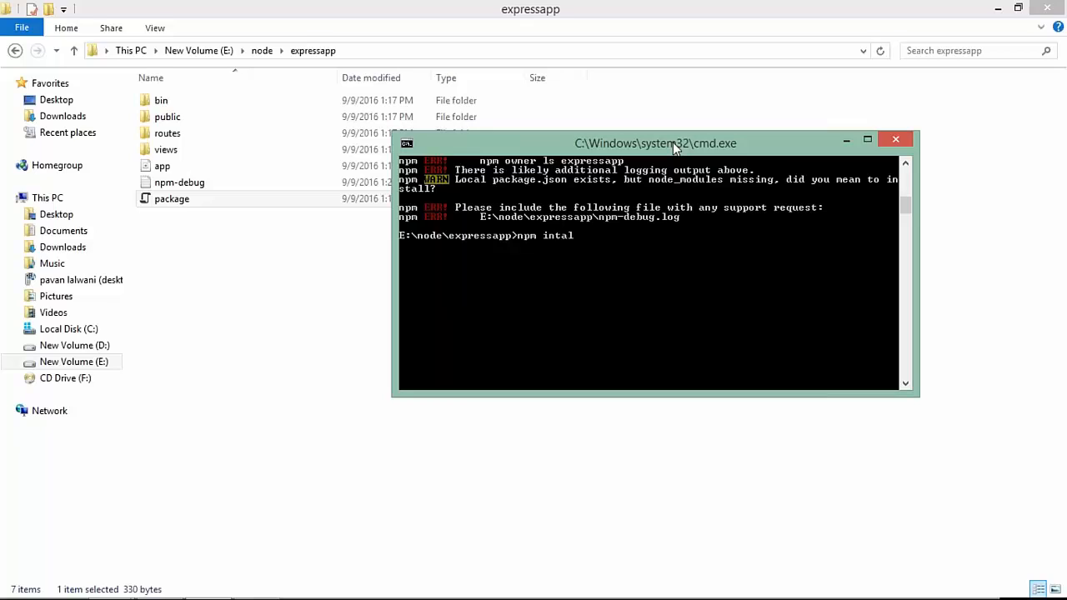
type("l -")
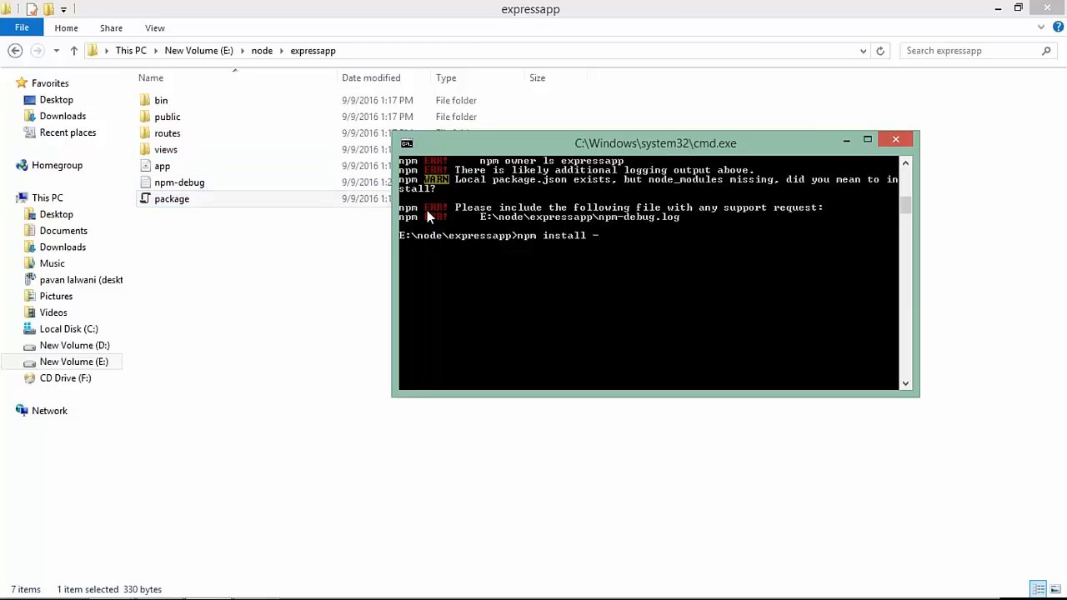
type("save")
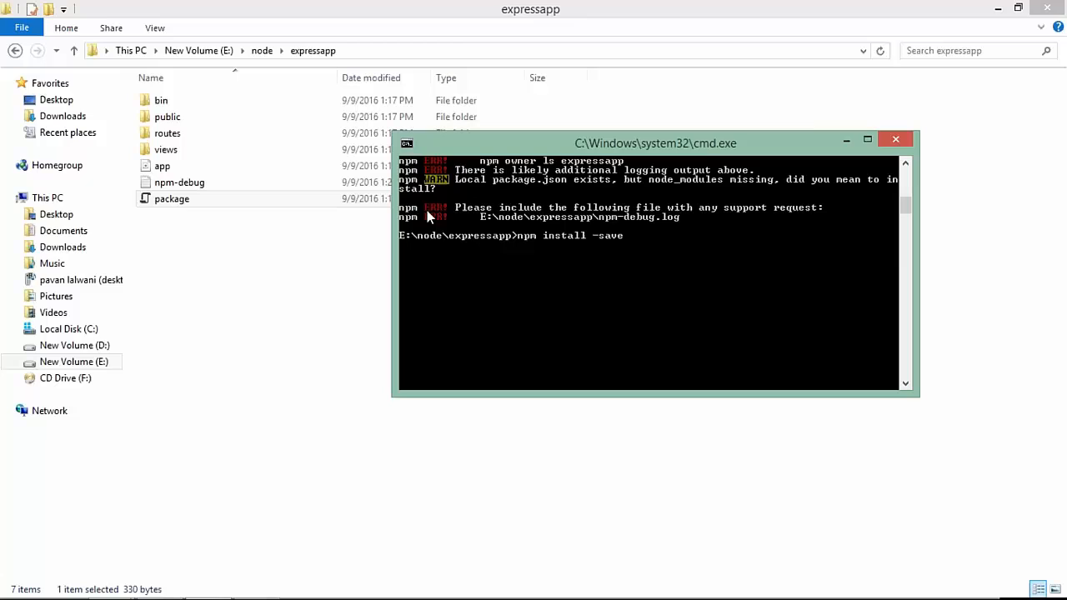
key("BackSpace")
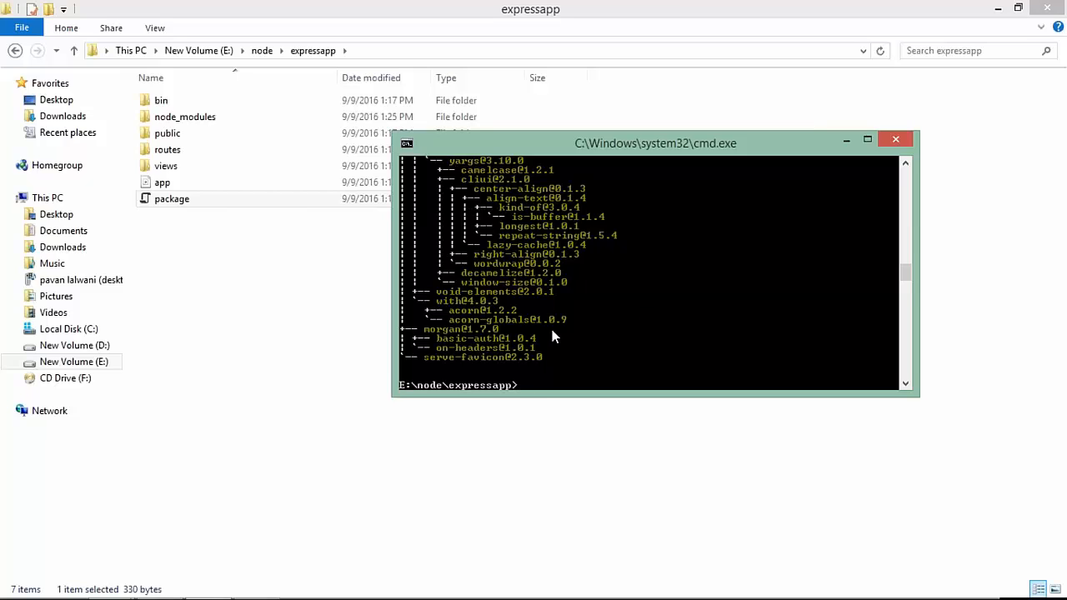
type("npm start")
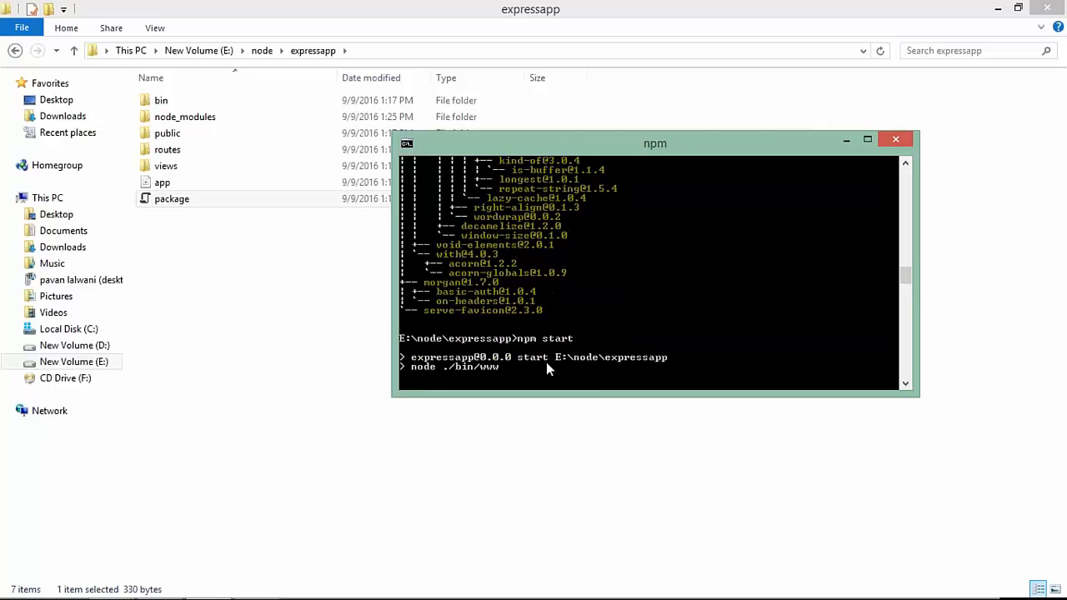
mouse_move(525, 387)
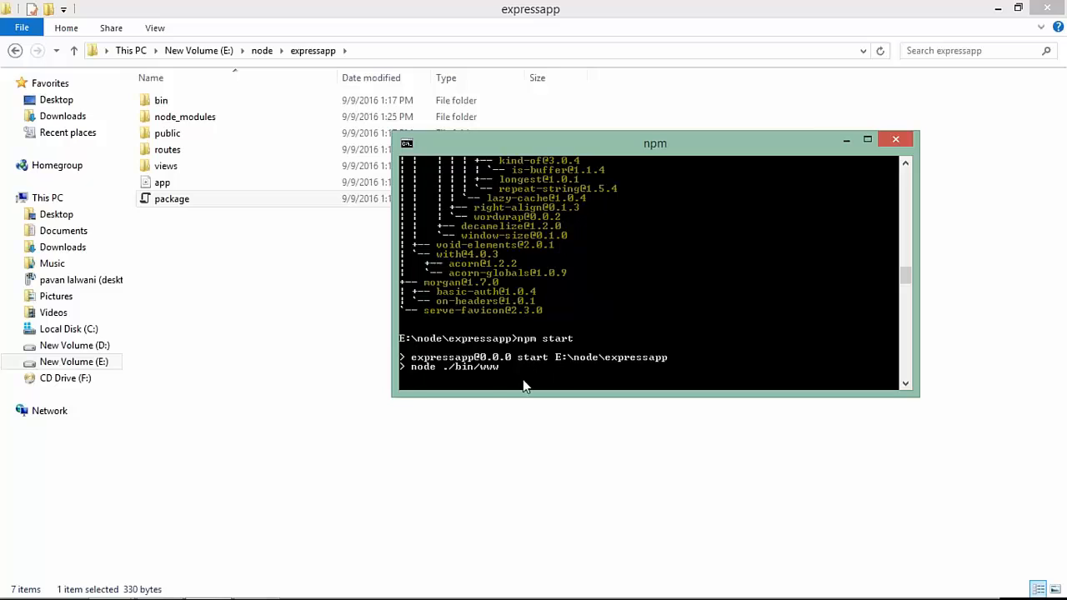
mouse_move(457, 397)
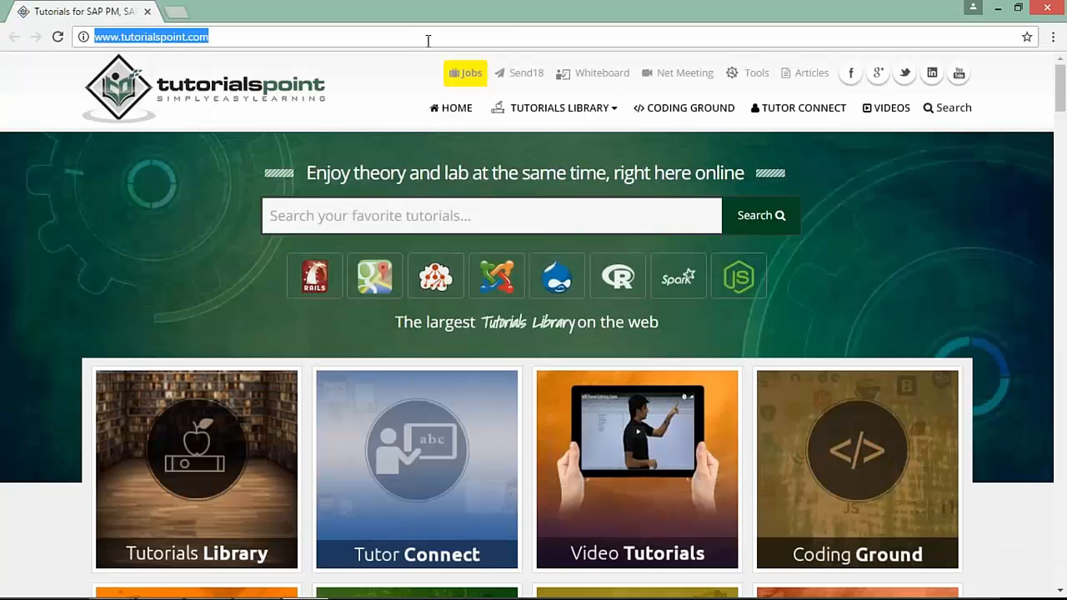
type("http://localhost:1/")
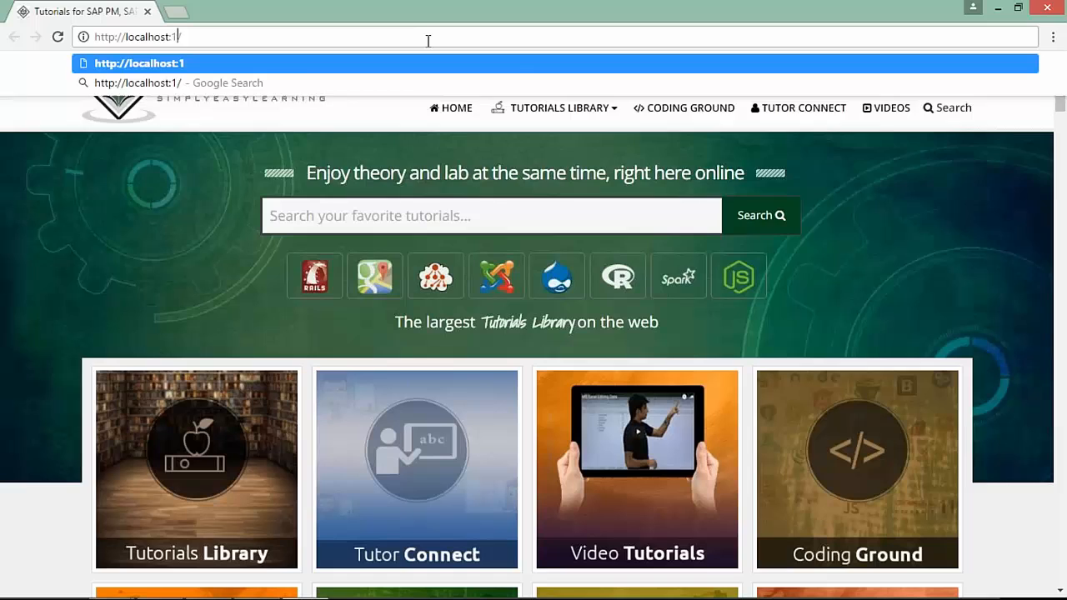
type("3000")
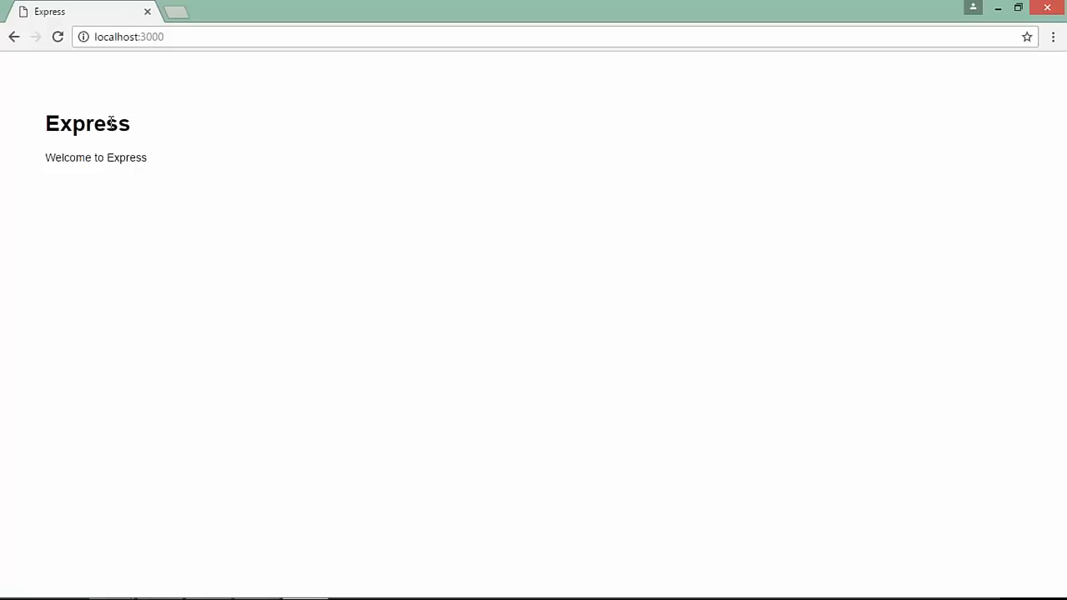
mouse_move(70, 130)
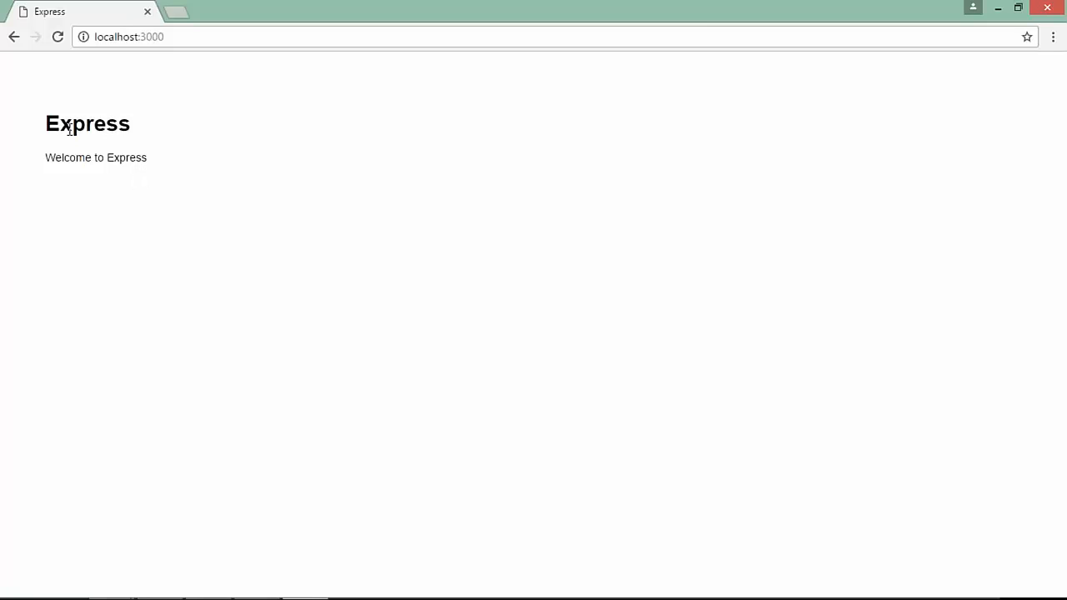